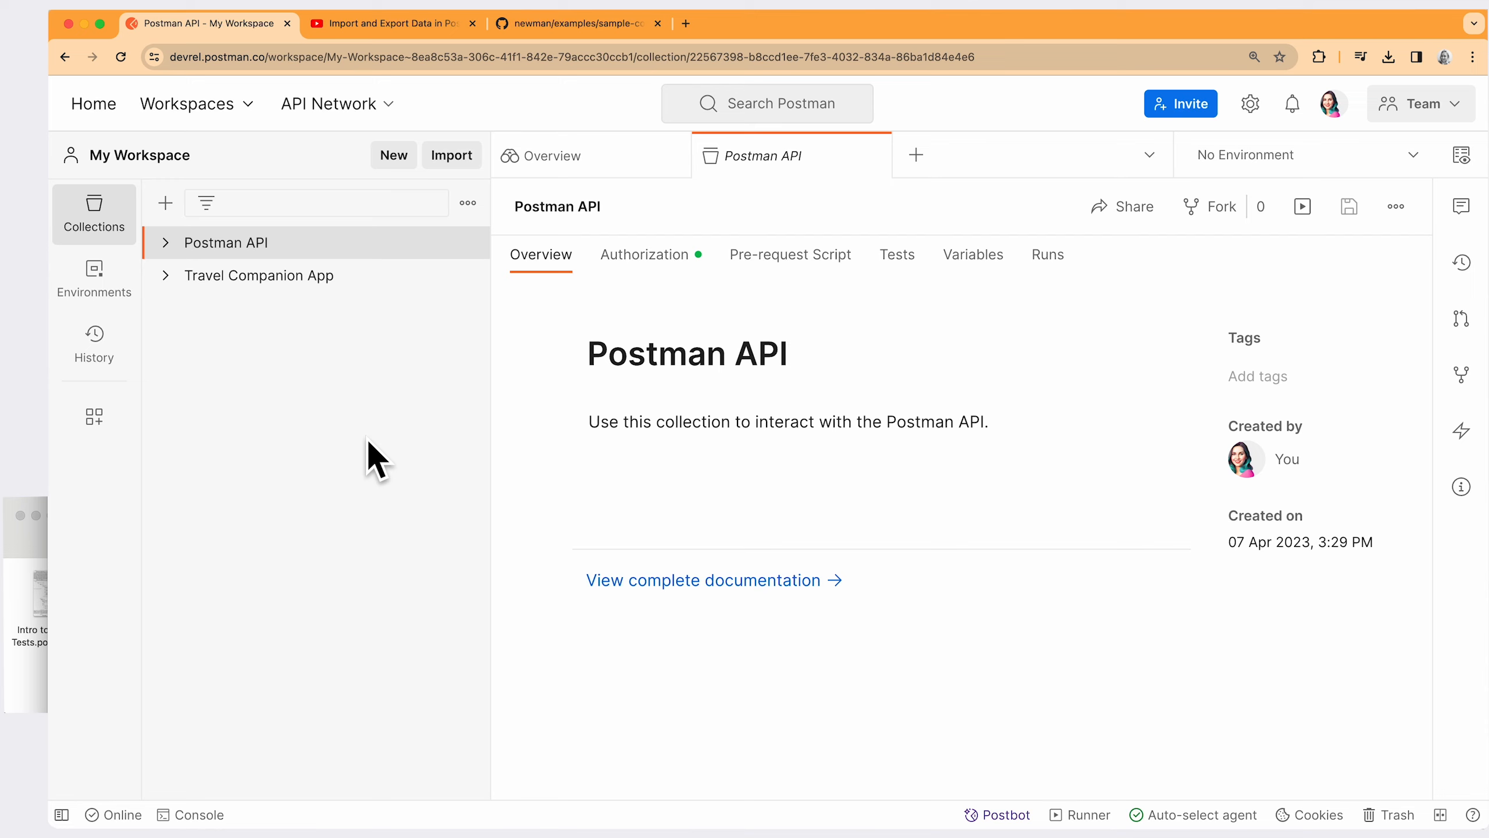
Switch to the YouTube 'Import and Export Data in Postman' video.
{"action": "left_click", "coordinate": [395, 23]}
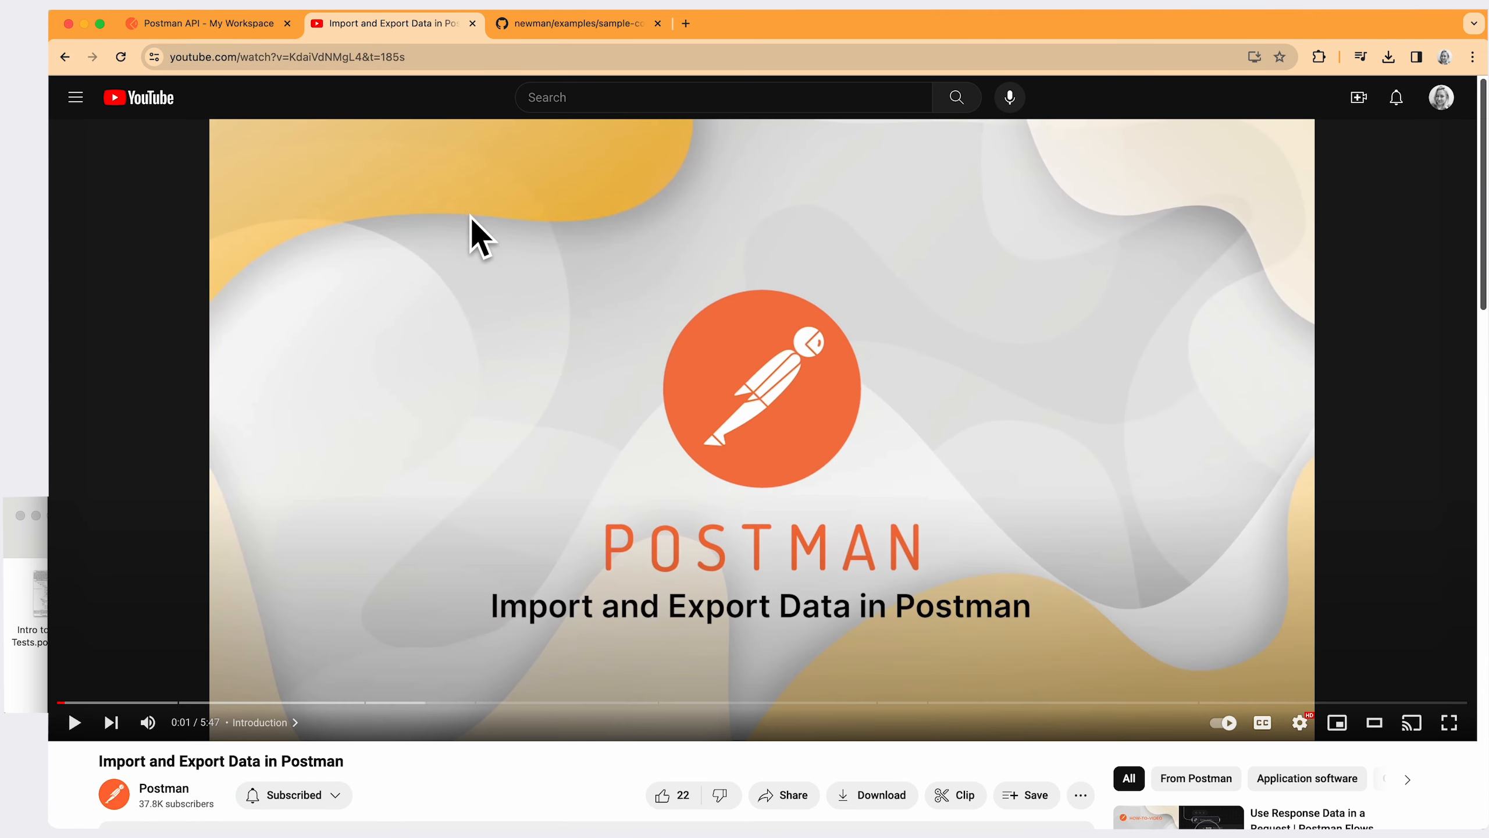
{"action": "mouse_move", "coordinate": [486, 240]}
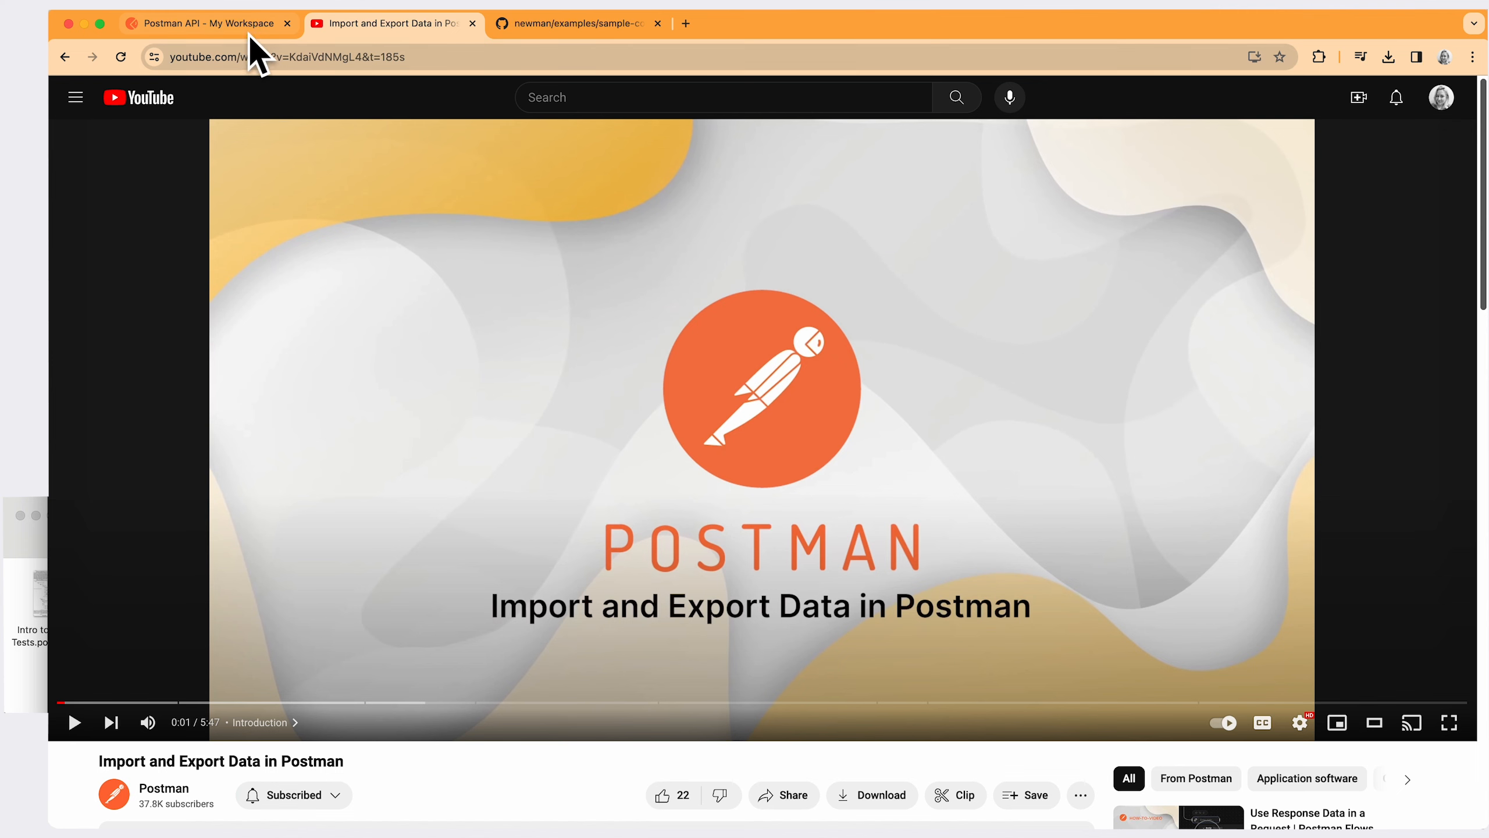
Bring Postman's My Workspace back with the Postman API collection overview.
{"action": "left_click", "coordinate": [210, 23]}
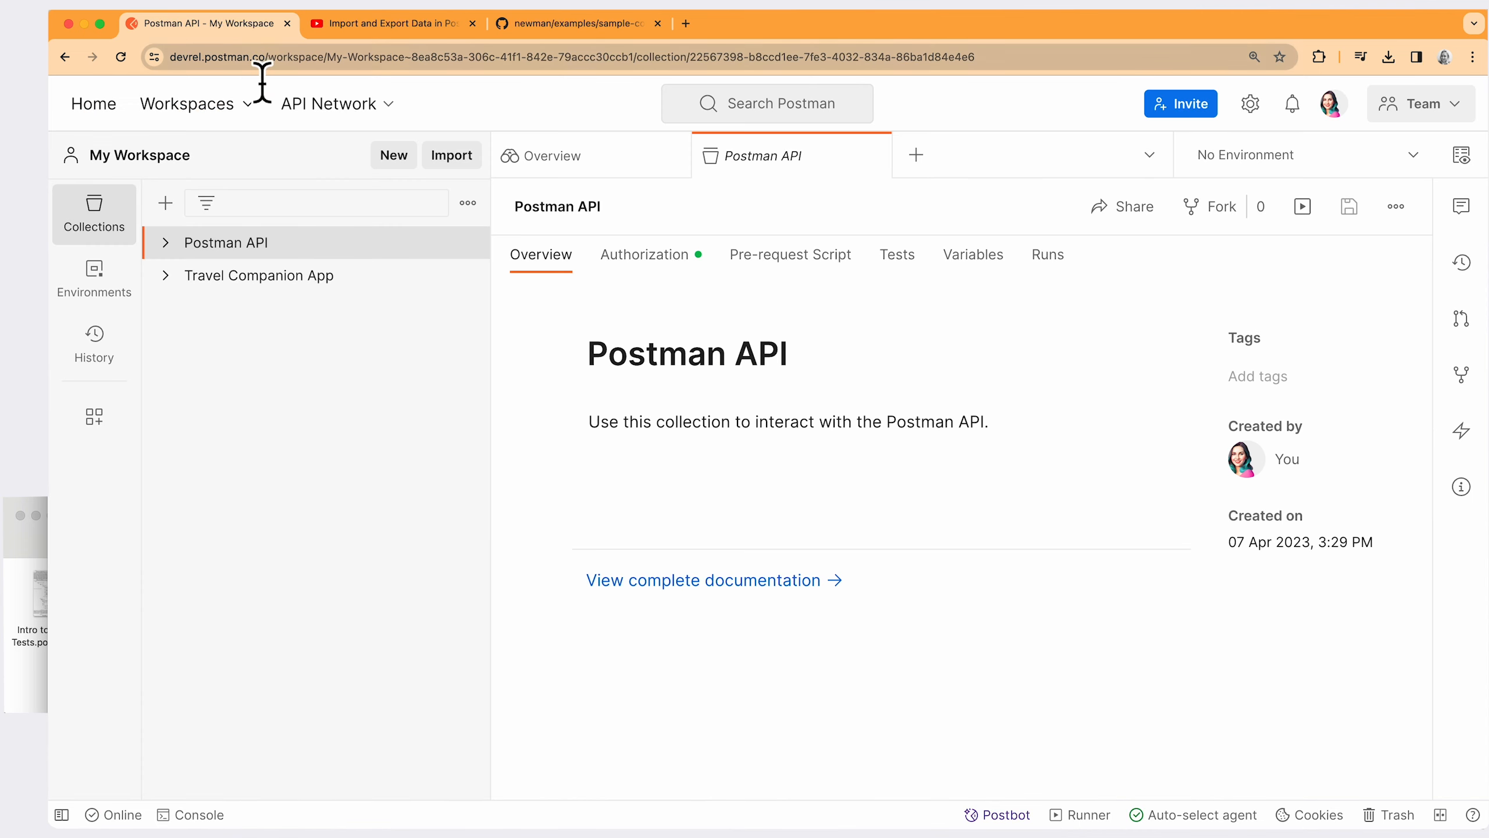
{"action": "mouse_move", "coordinate": [394, 335]}
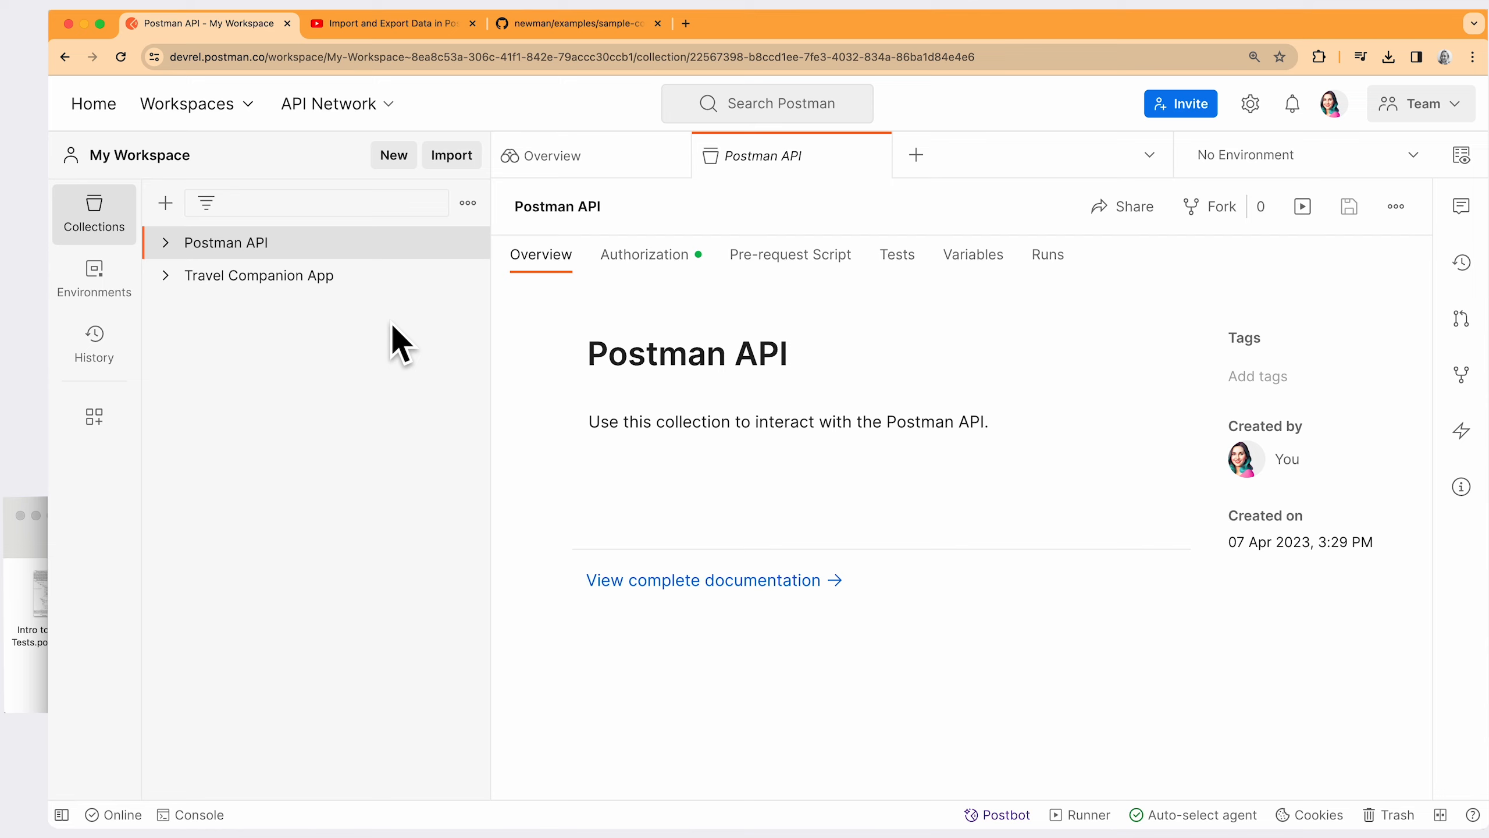
{"action": "mouse_move", "coordinate": [380, 265]}
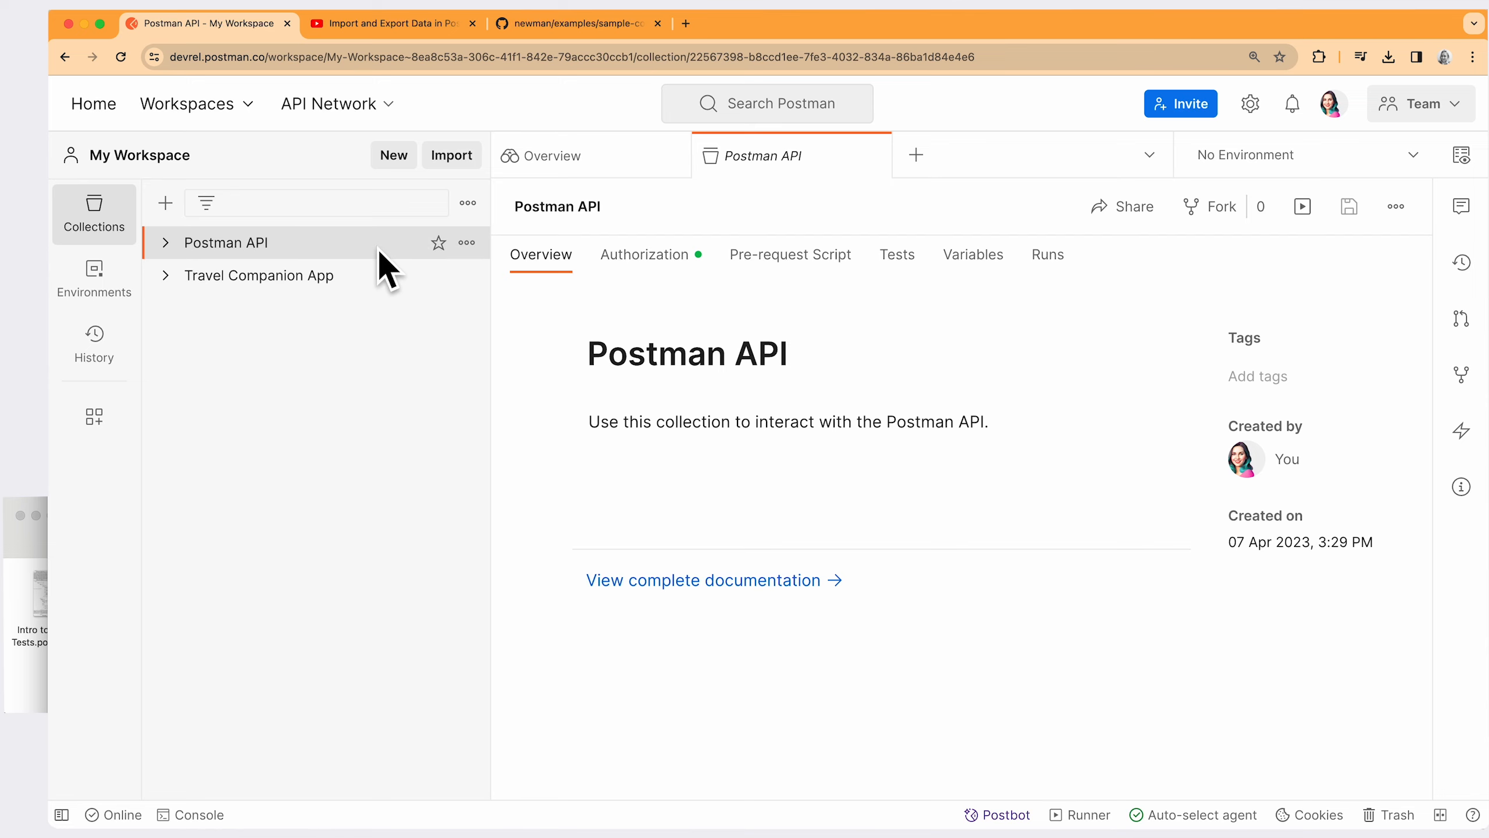
{"action": "mouse_move", "coordinate": [370, 292]}
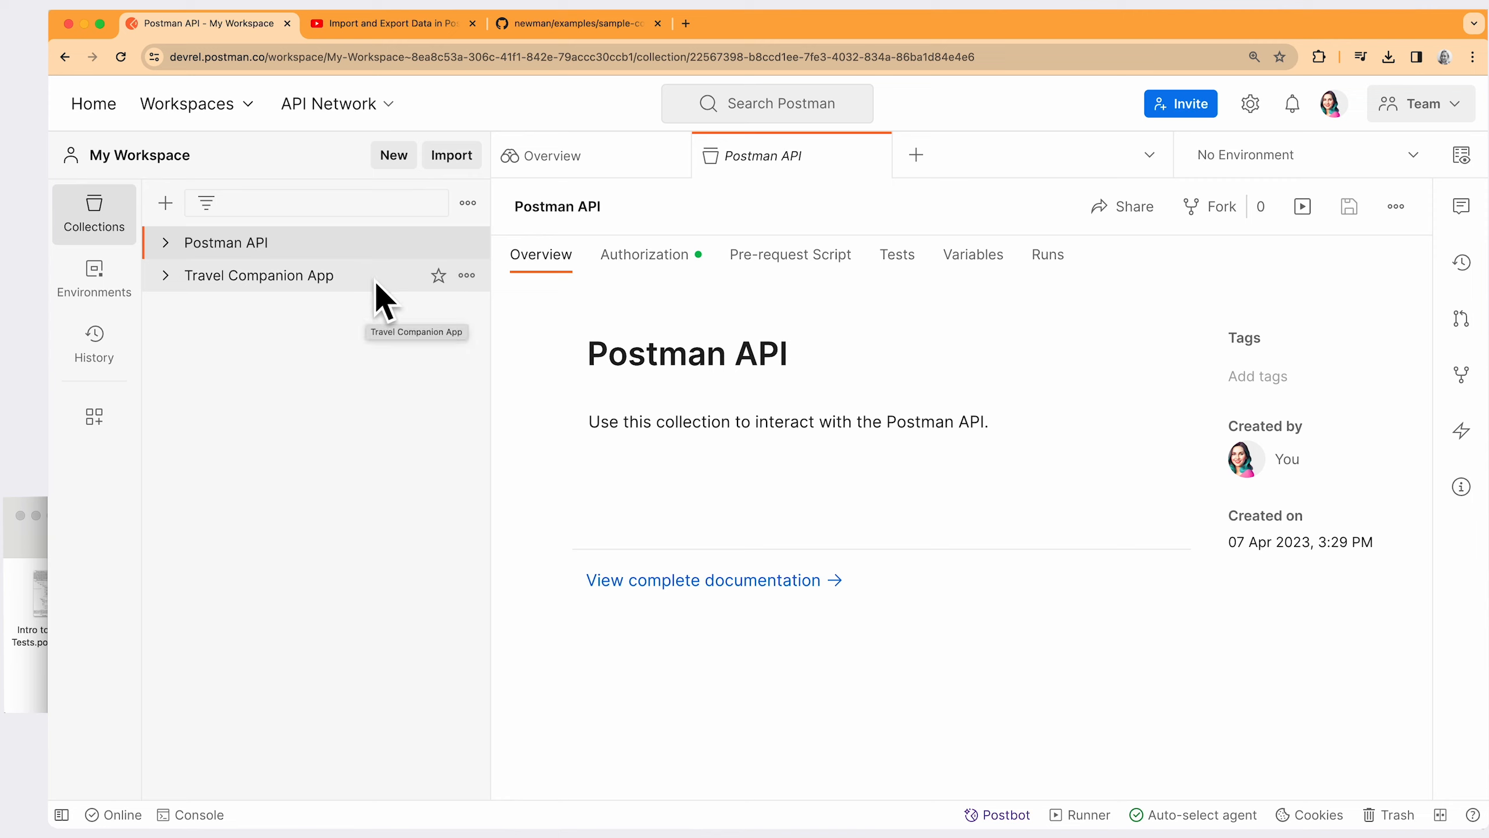
{"action": "mouse_move", "coordinate": [386, 330]}
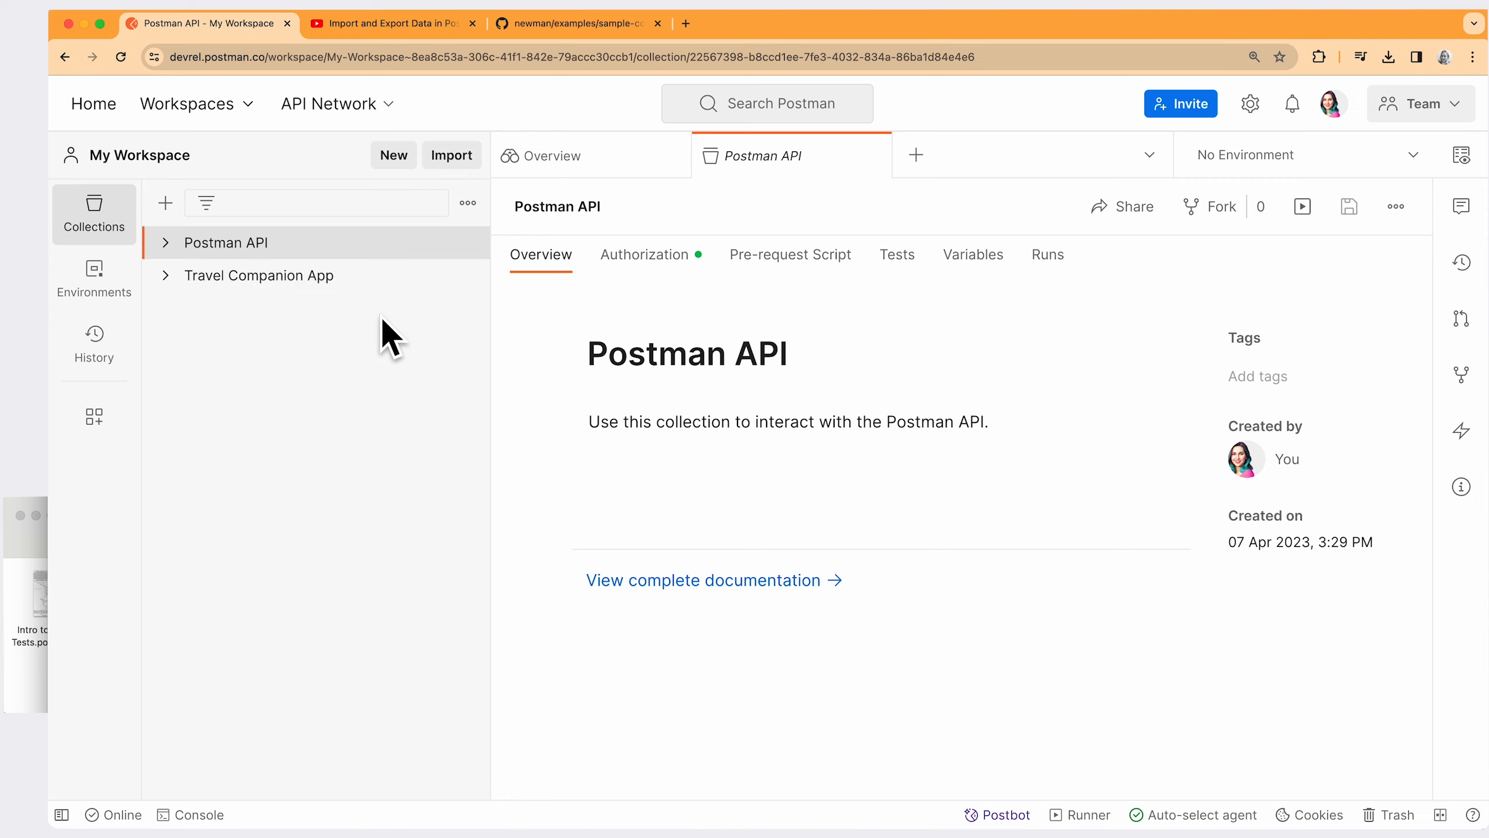
{"action": "mouse_move", "coordinate": [273, 469]}
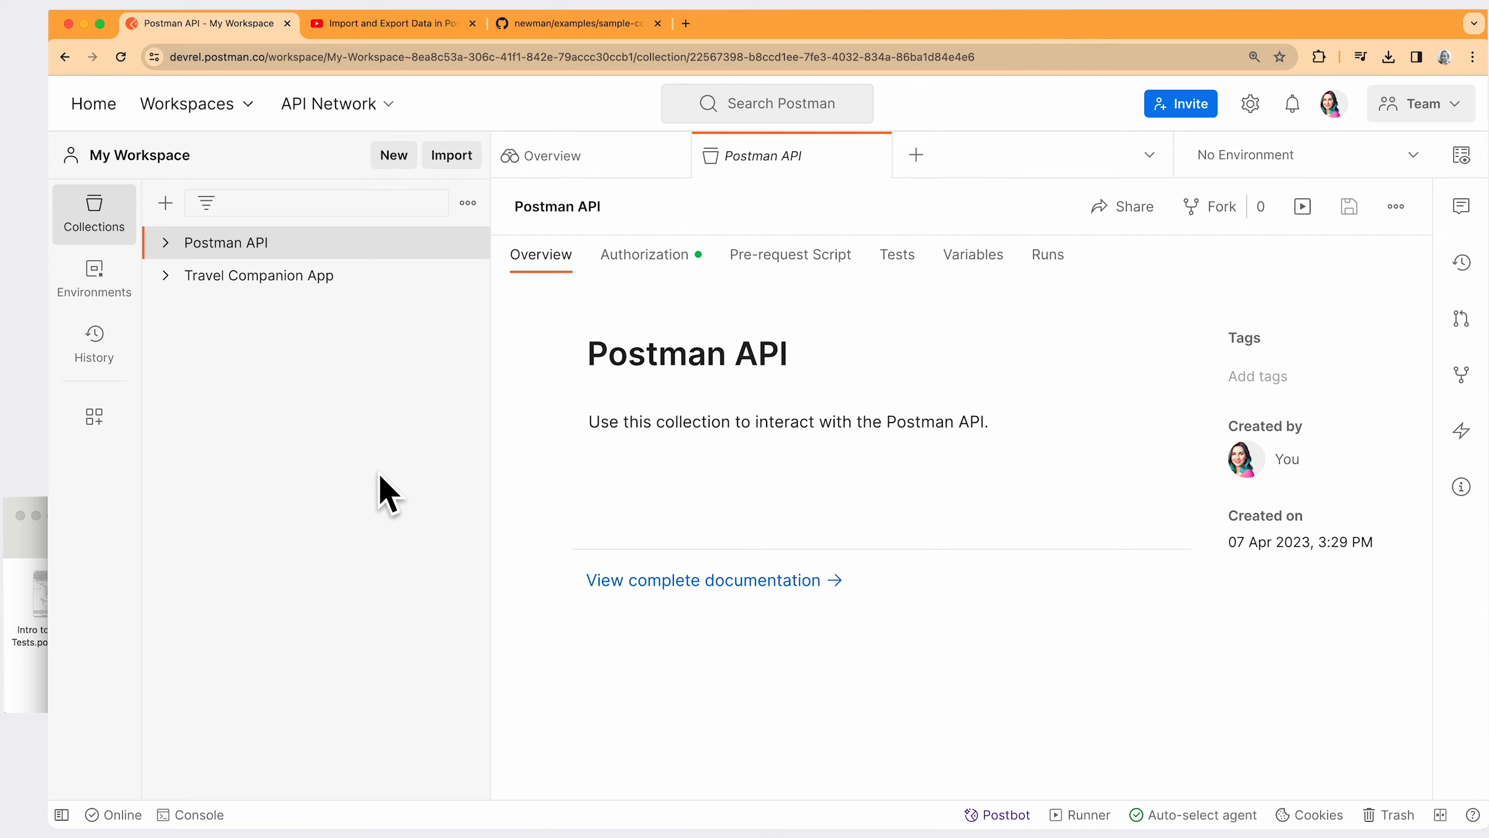
{"action": "mouse_move", "coordinate": [586, 55]}
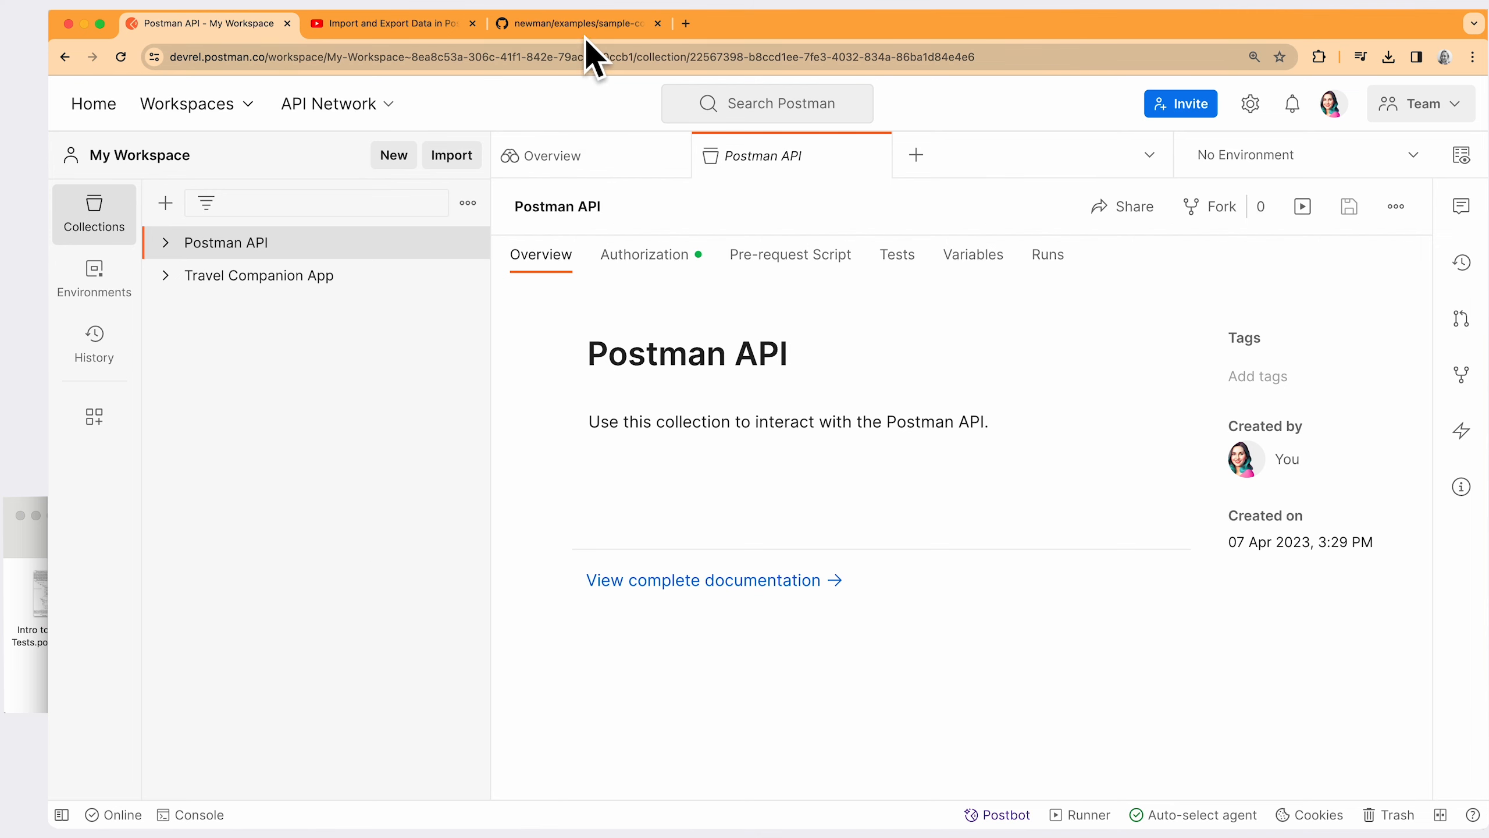
View newman's sample-collection.json on GitHub with its test scripts.
{"action": "left_click", "coordinate": [575, 24]}
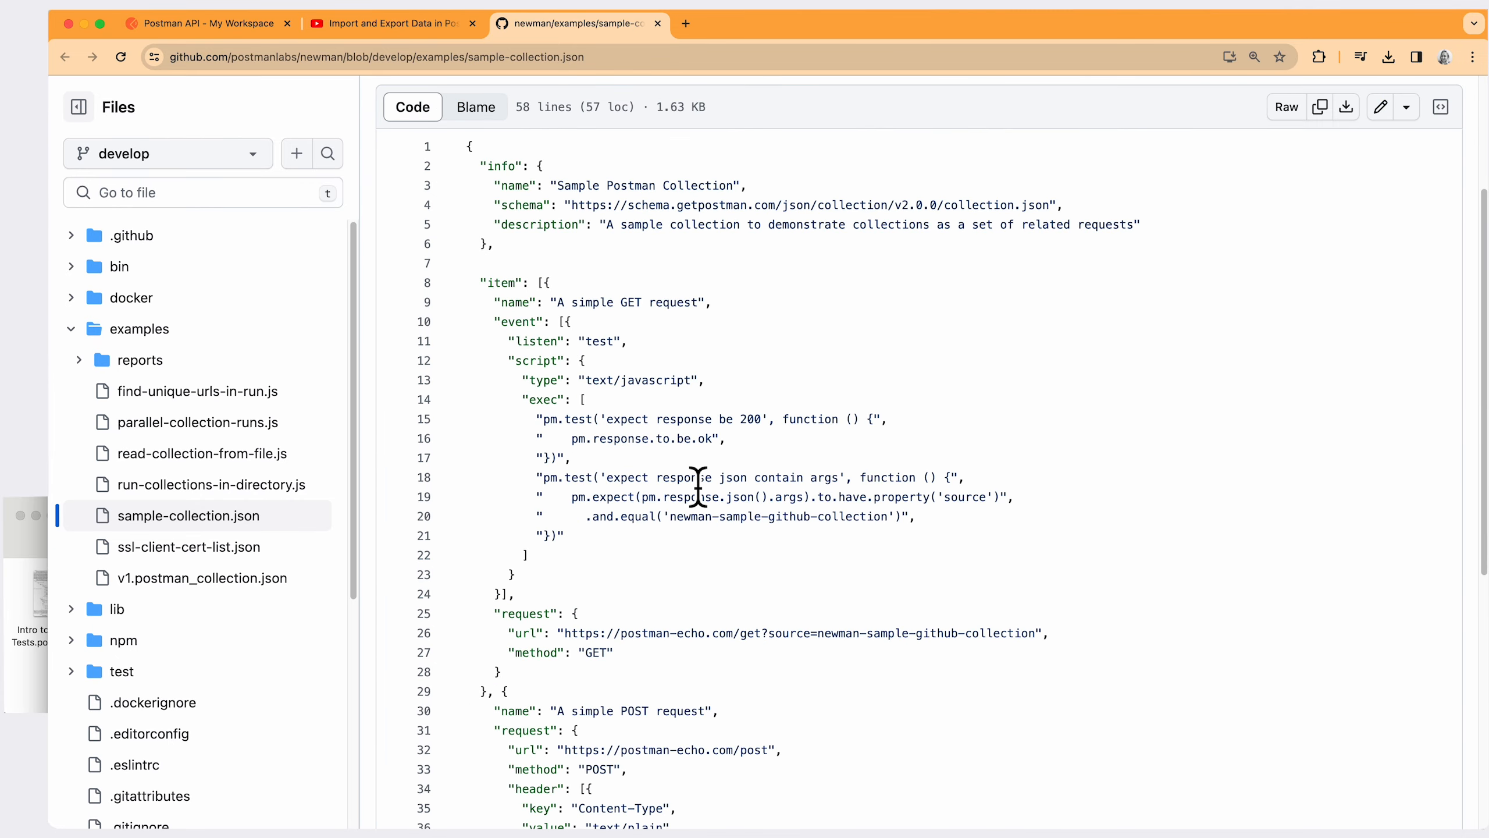
{"action": "mouse_move", "coordinate": [449, 305]}
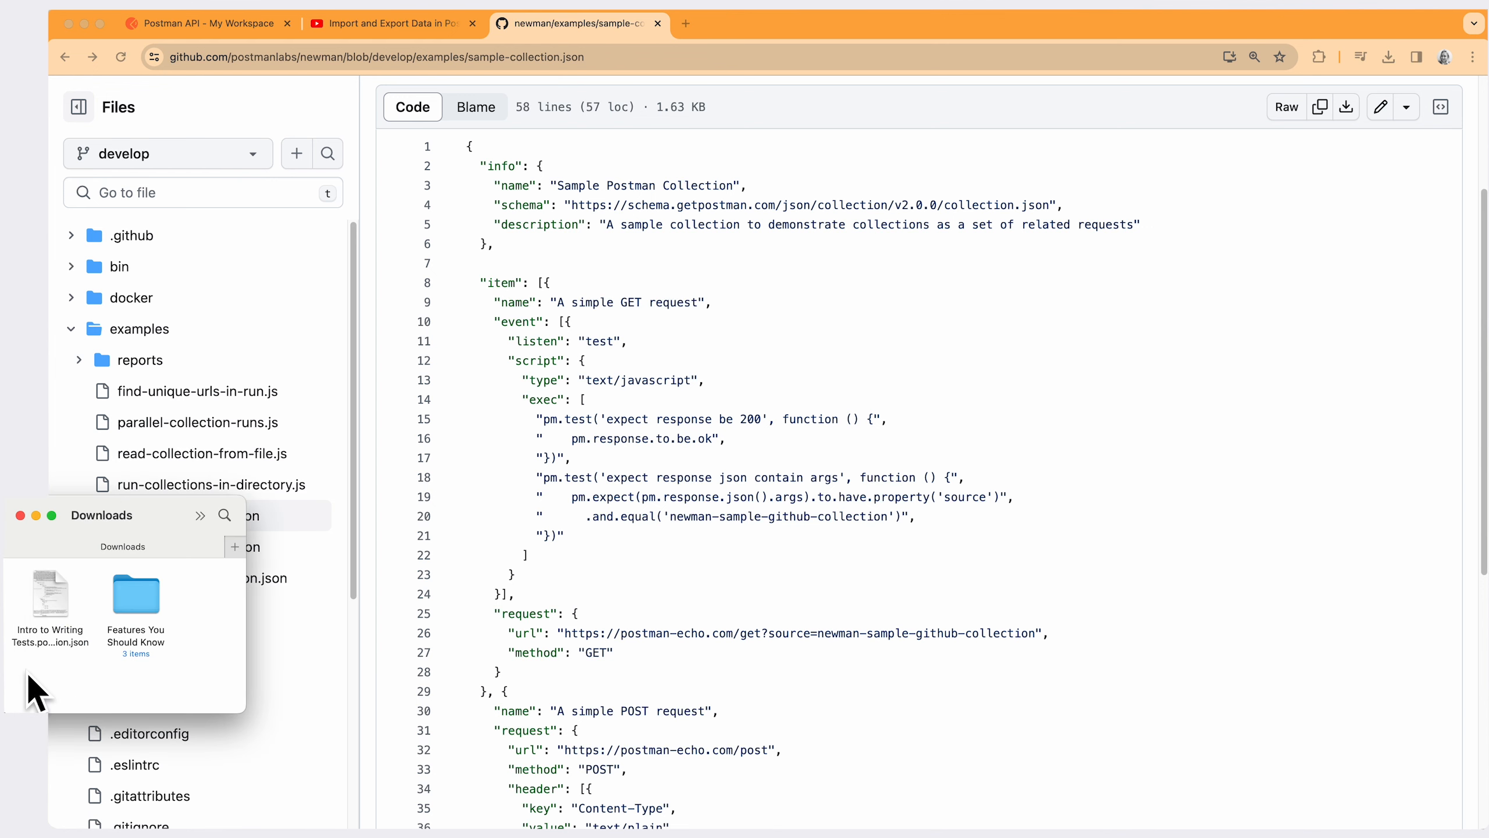
{"action": "left_click", "coordinate": [50, 593]}
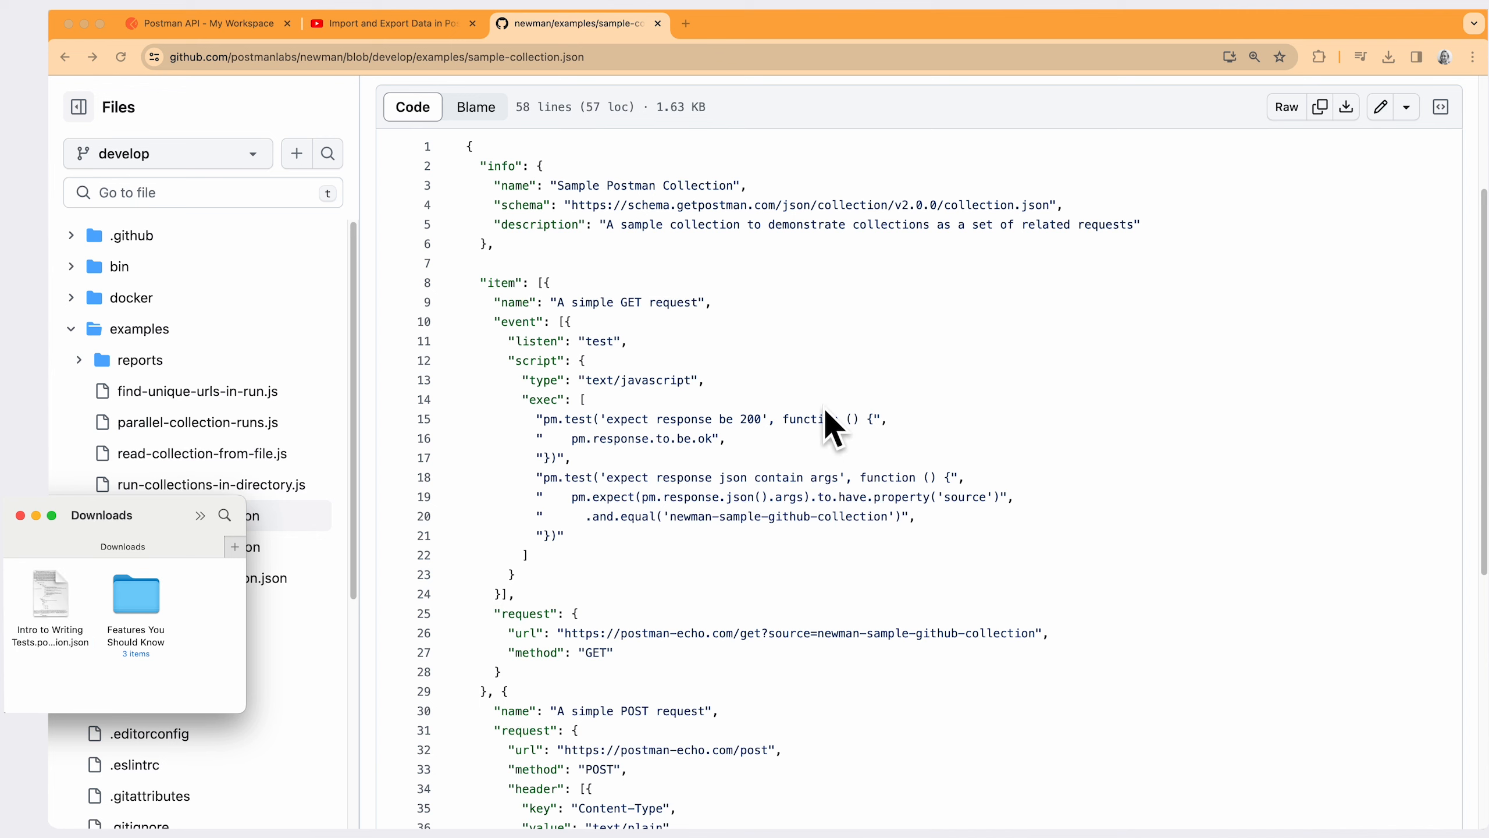
{"action": "mouse_move", "coordinate": [505, 229]}
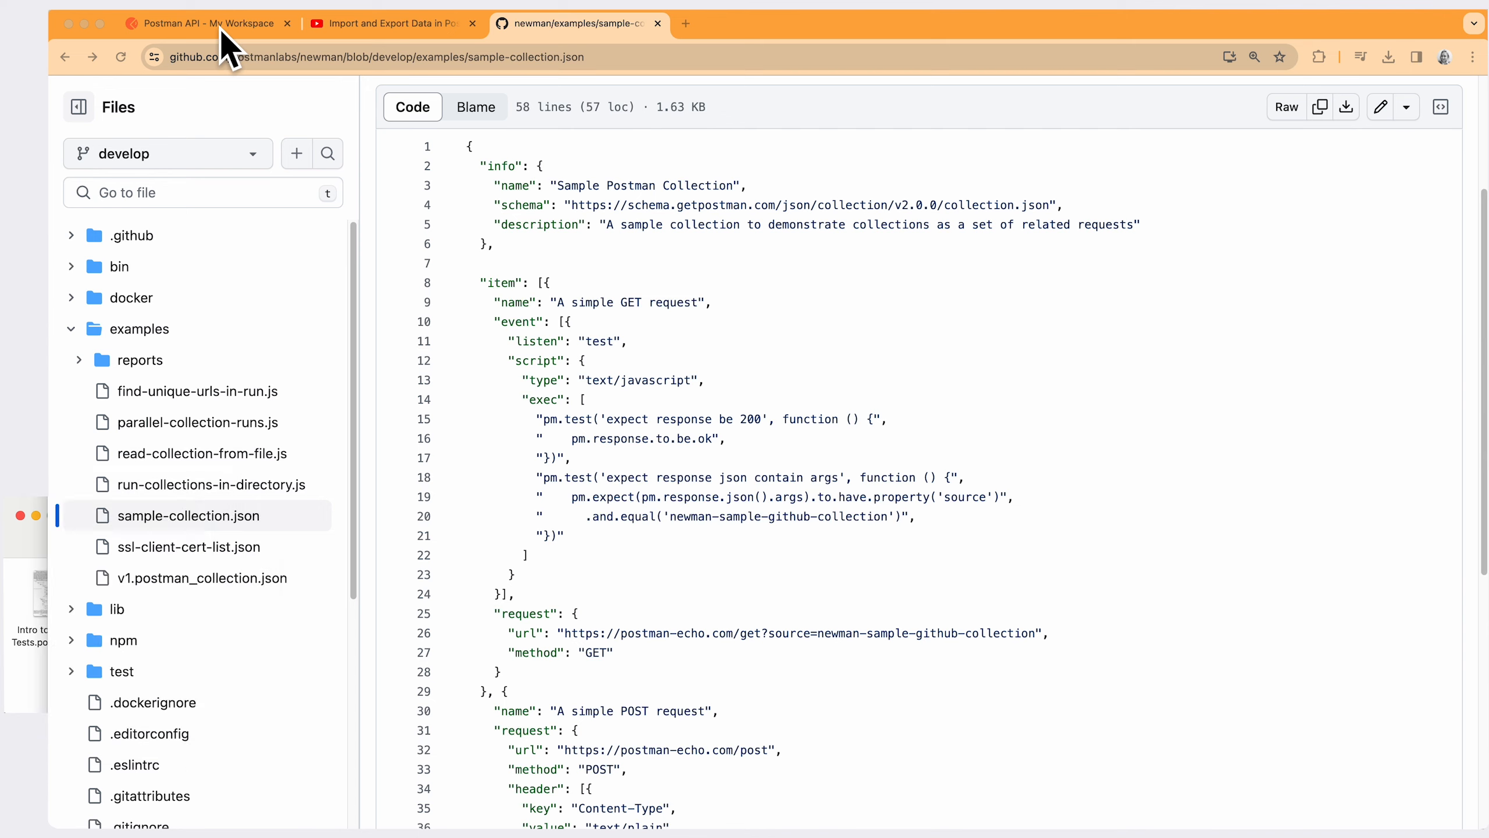
Back in the Postman workspace, bring up the Import dialog.
{"action": "left_click", "coordinate": [210, 23]}
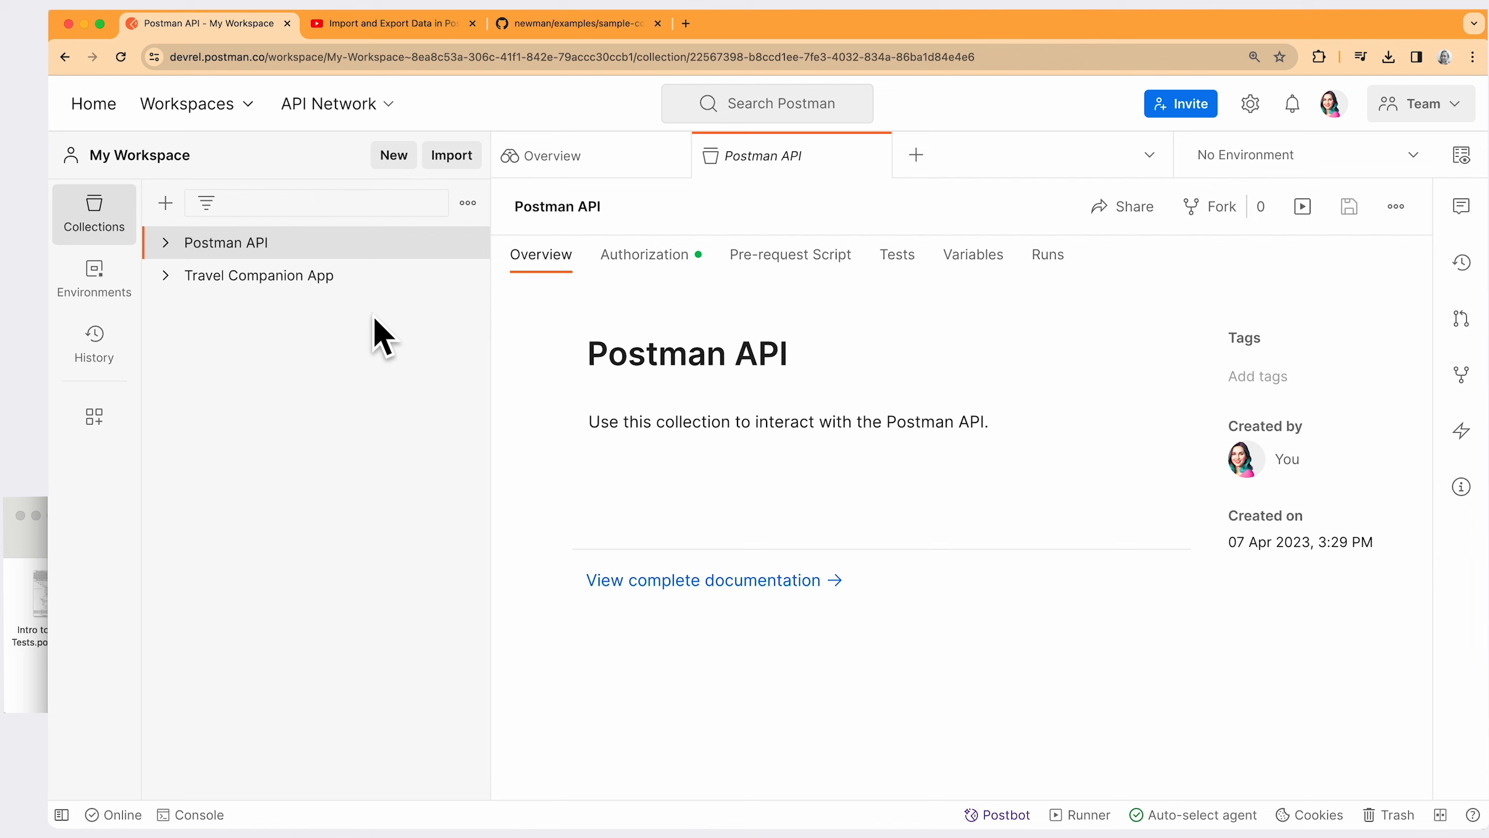
{"action": "left_click", "coordinate": [451, 155]}
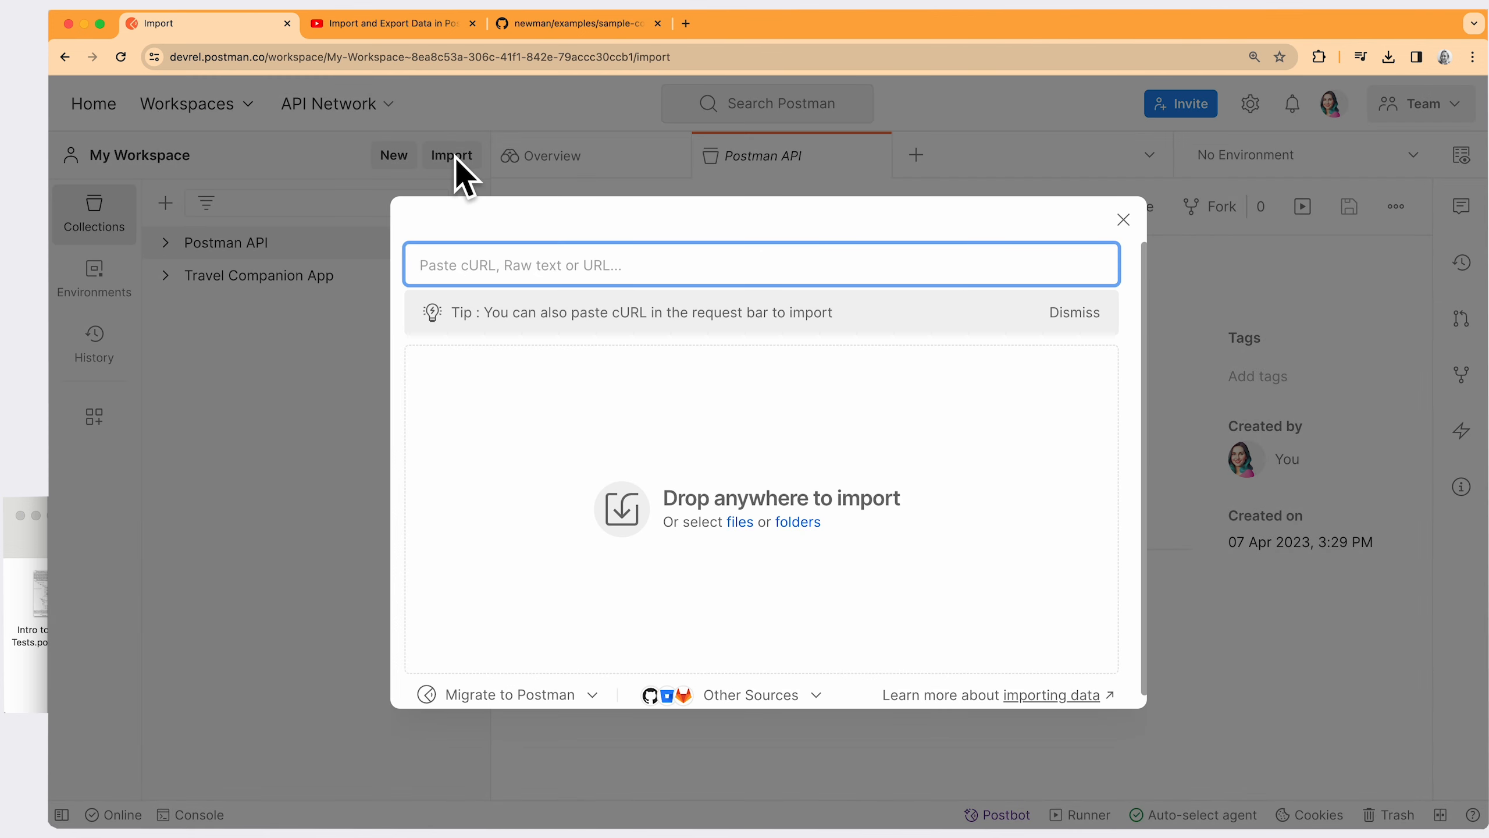
{"action": "mouse_move", "coordinate": [542, 276]}
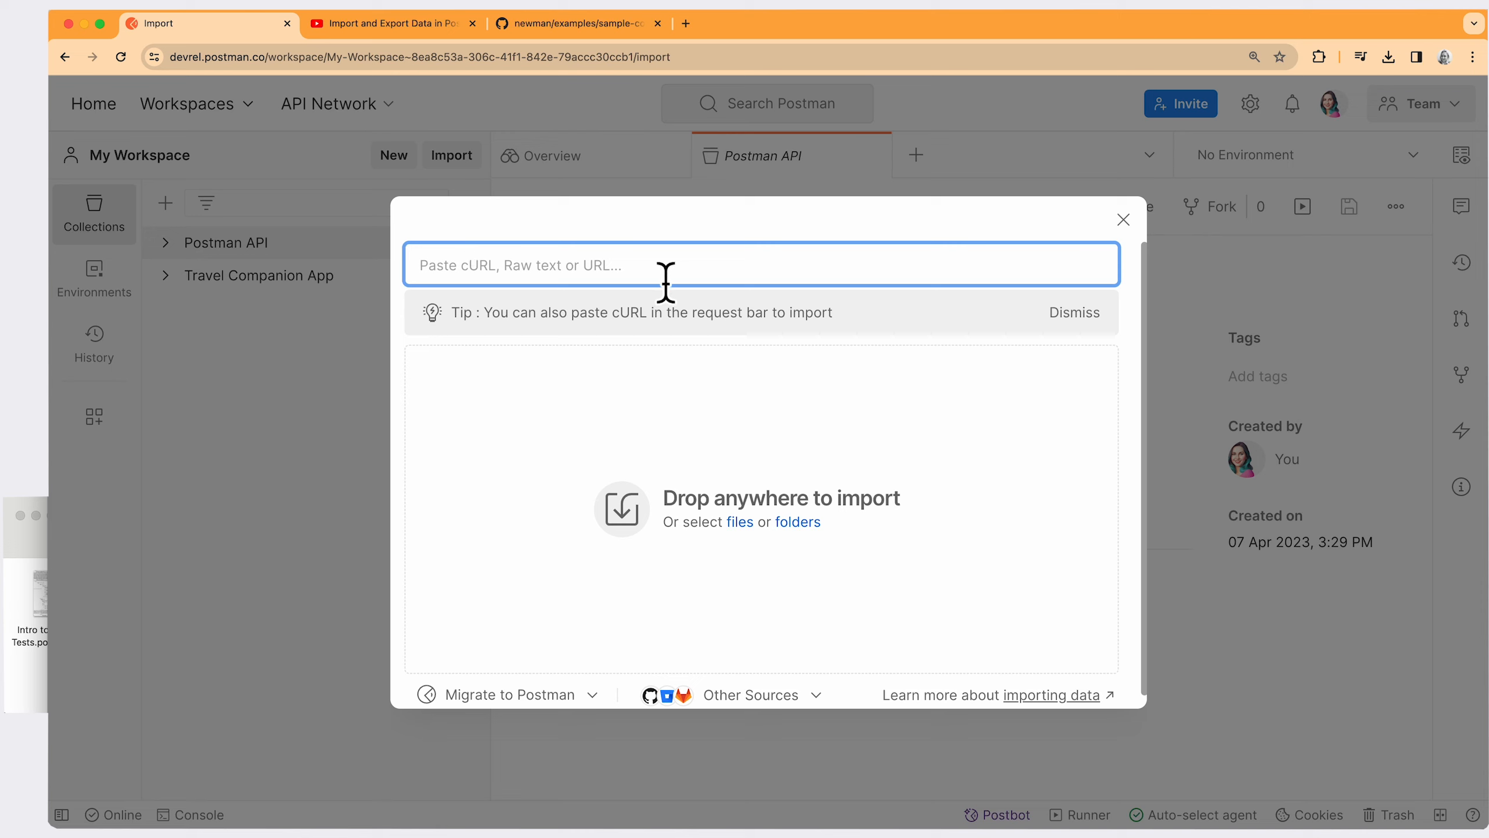
{"action": "mouse_move", "coordinate": [682, 557]}
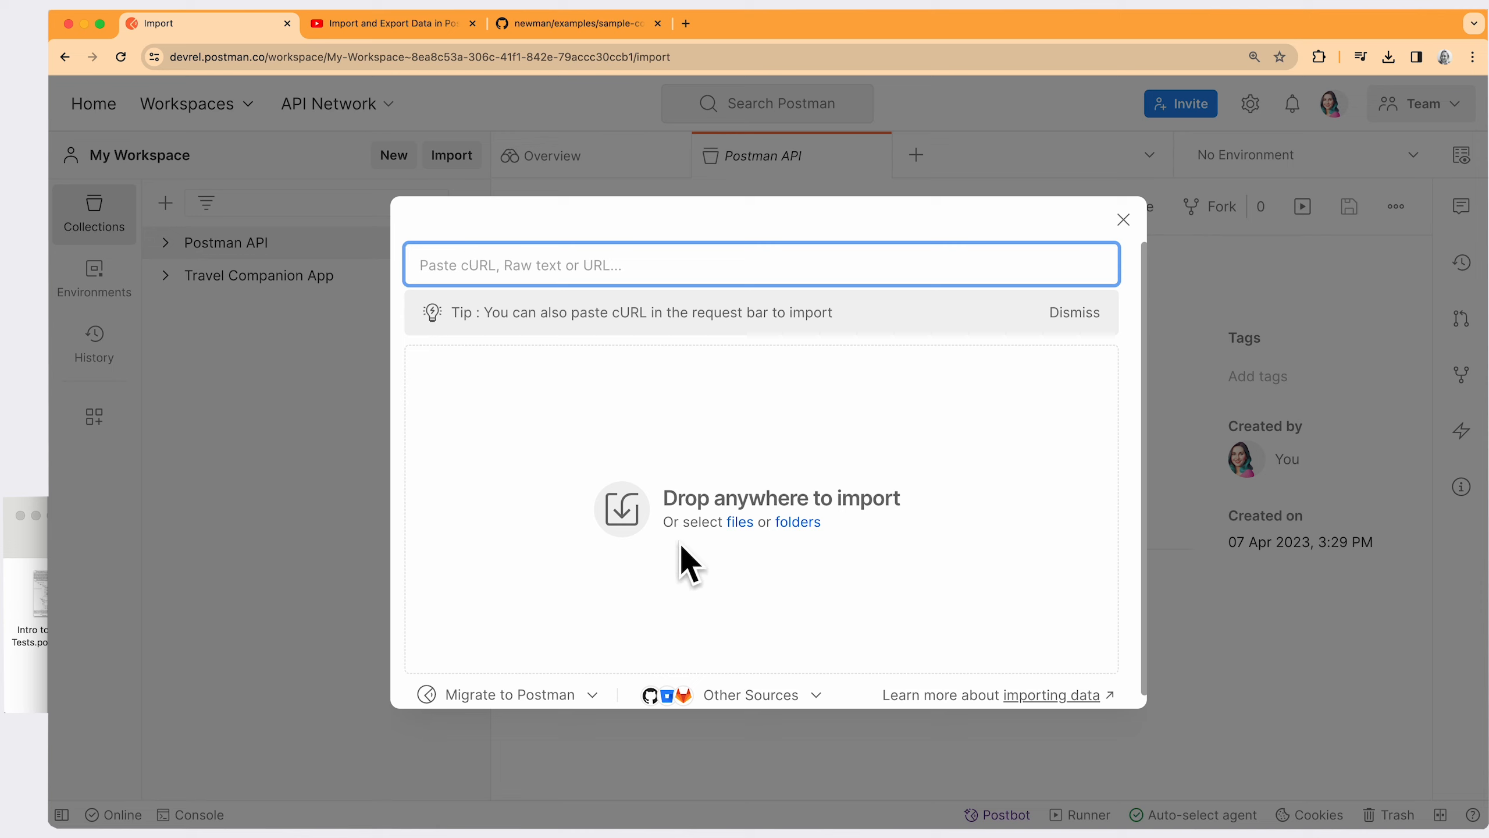
{"action": "mouse_move", "coordinate": [738, 562]}
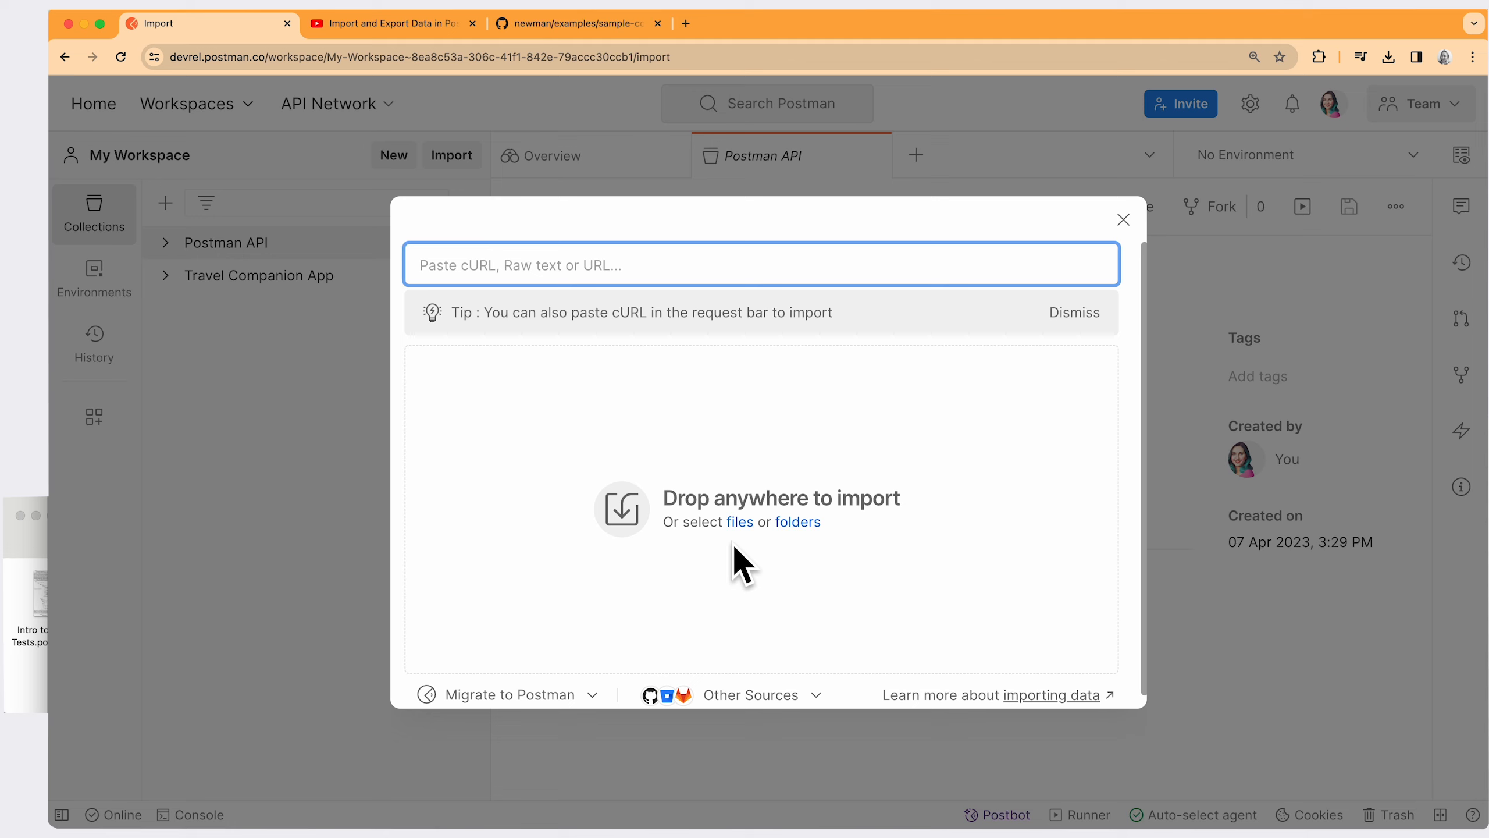
{"action": "mouse_move", "coordinate": [32, 694]}
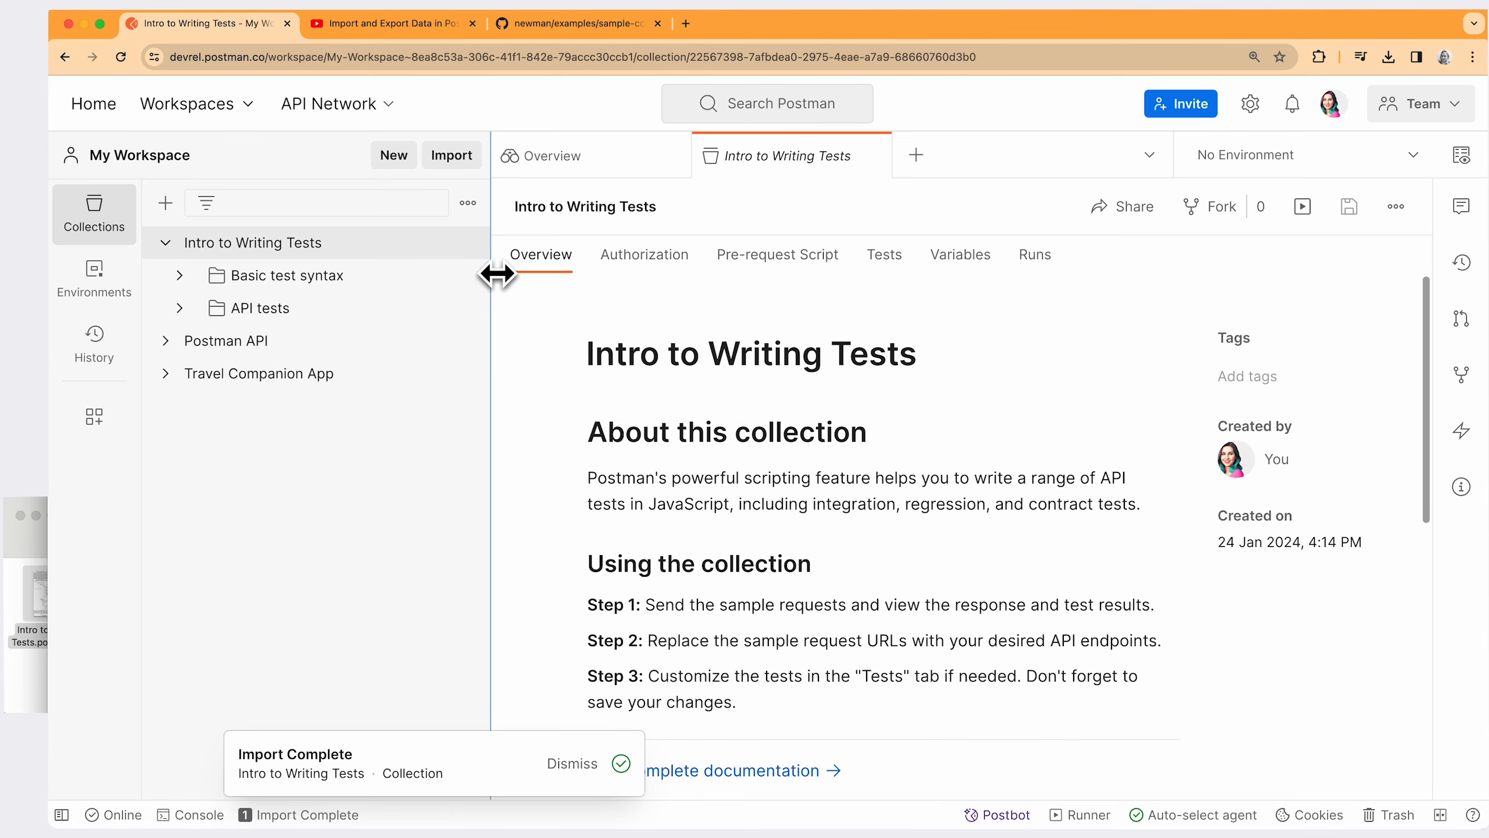
{"action": "mouse_move", "coordinate": [350, 249]}
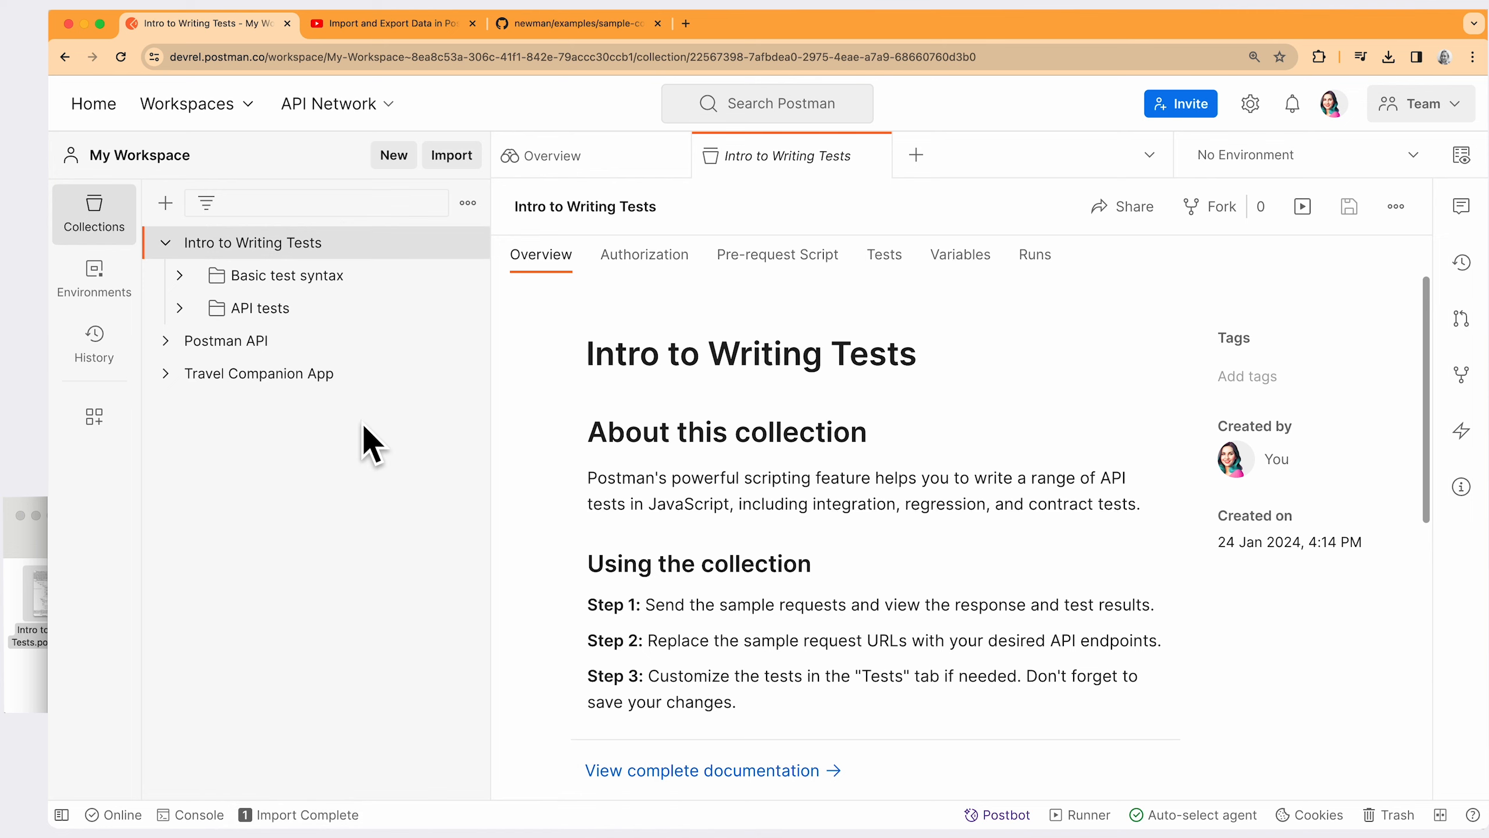
{"action": "mouse_move", "coordinate": [396, 357]}
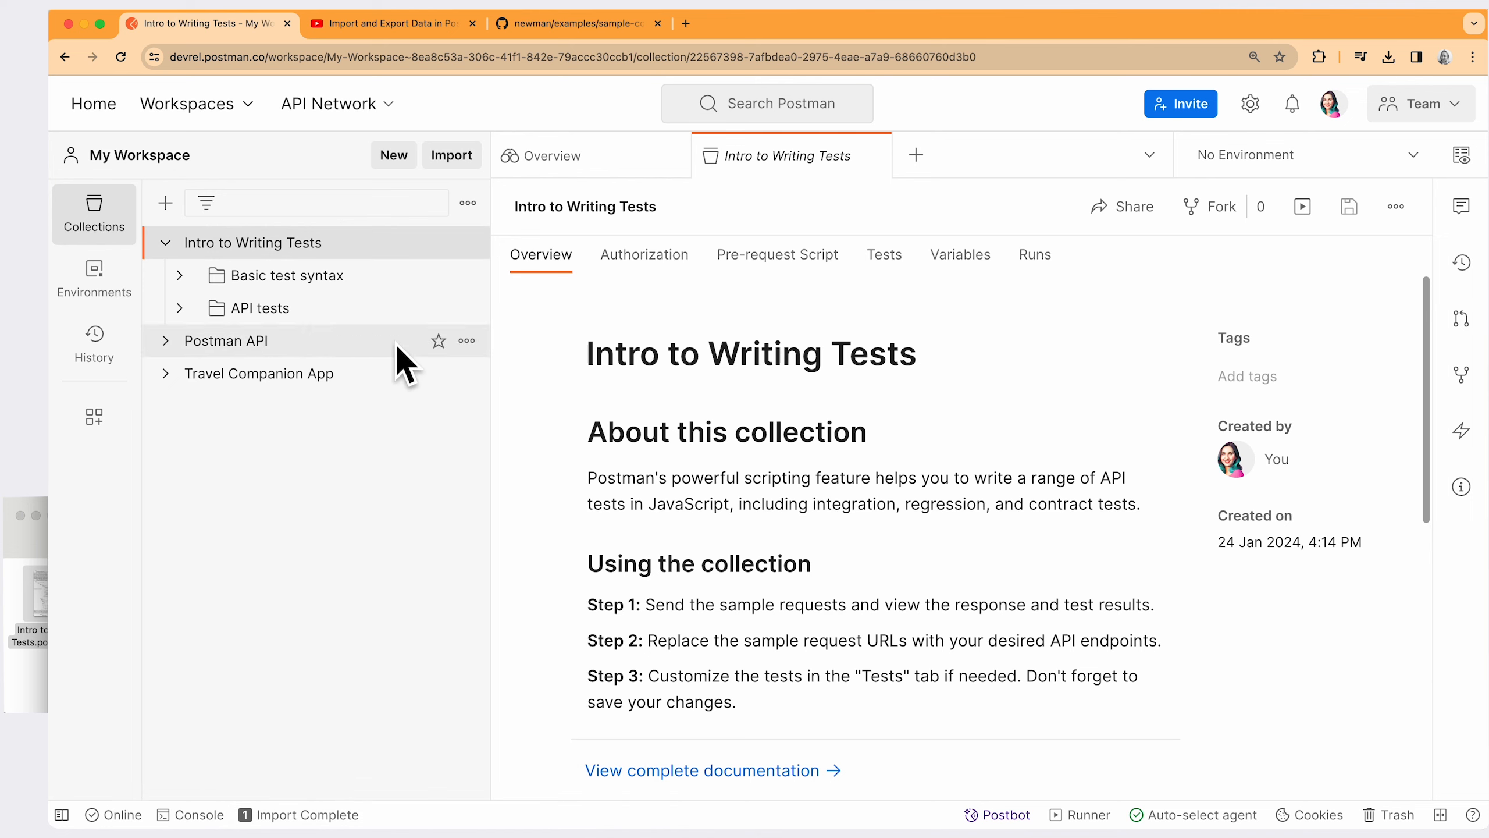
With Intro to Writing Tests imported, start a second import.
{"action": "left_click", "coordinate": [451, 155]}
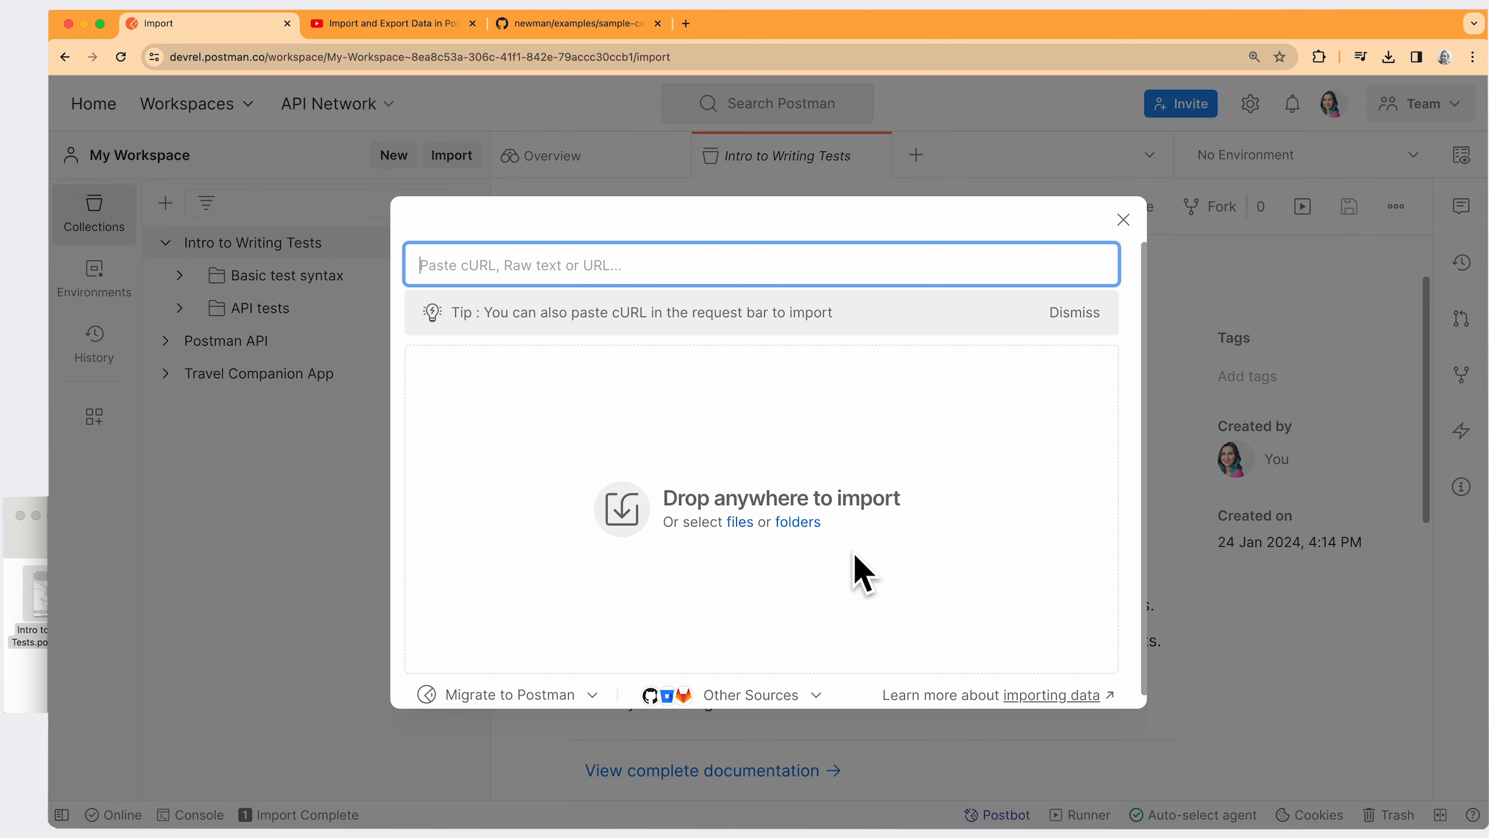
Import the Features You Should Know folder as Data Visualization, Conditional workflow and Postman Flows collections.
{"action": "left_click", "coordinate": [739, 522]}
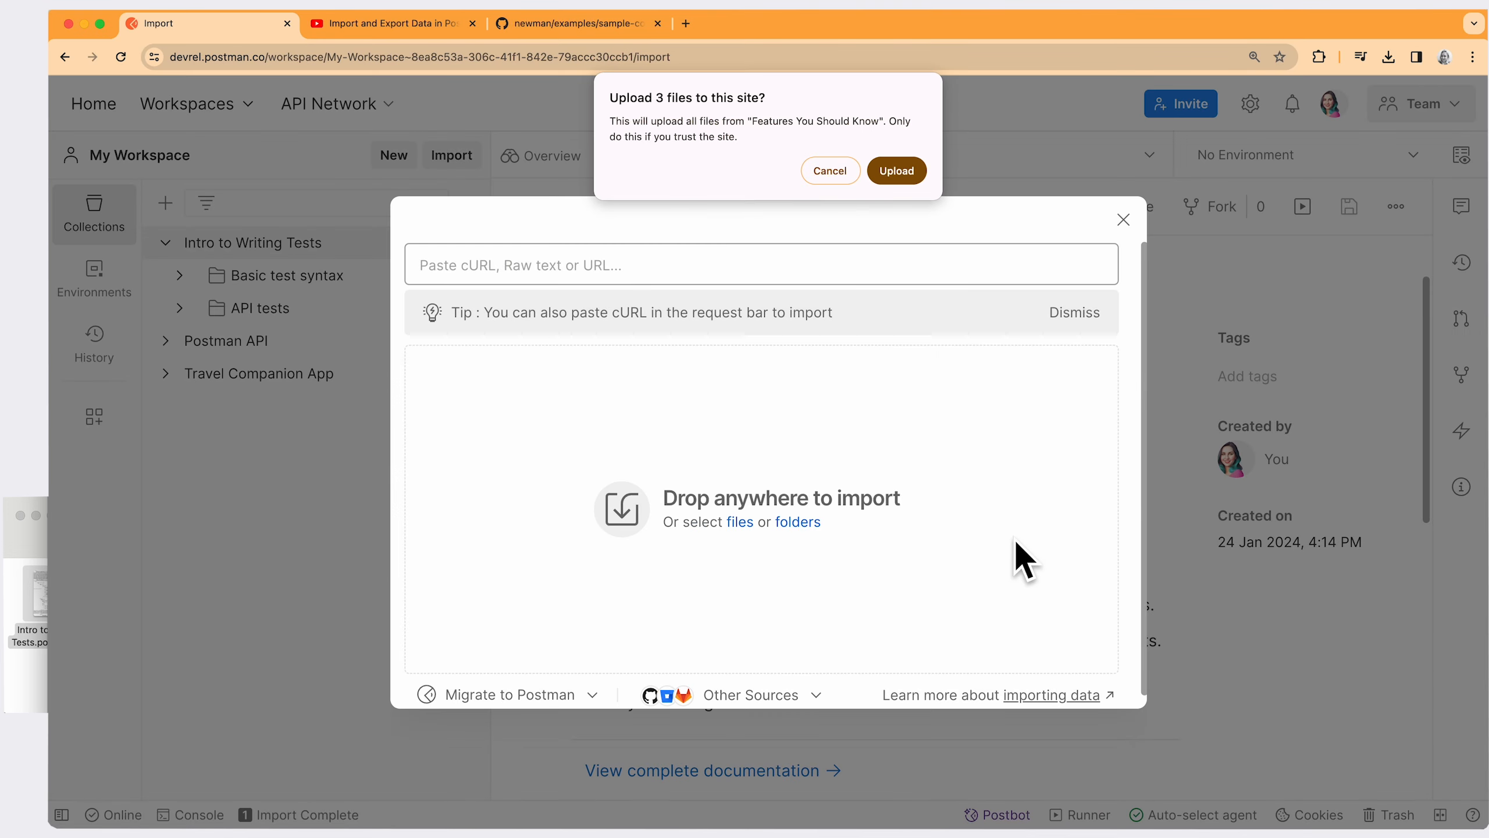
{"action": "left_click", "coordinate": [897, 171]}
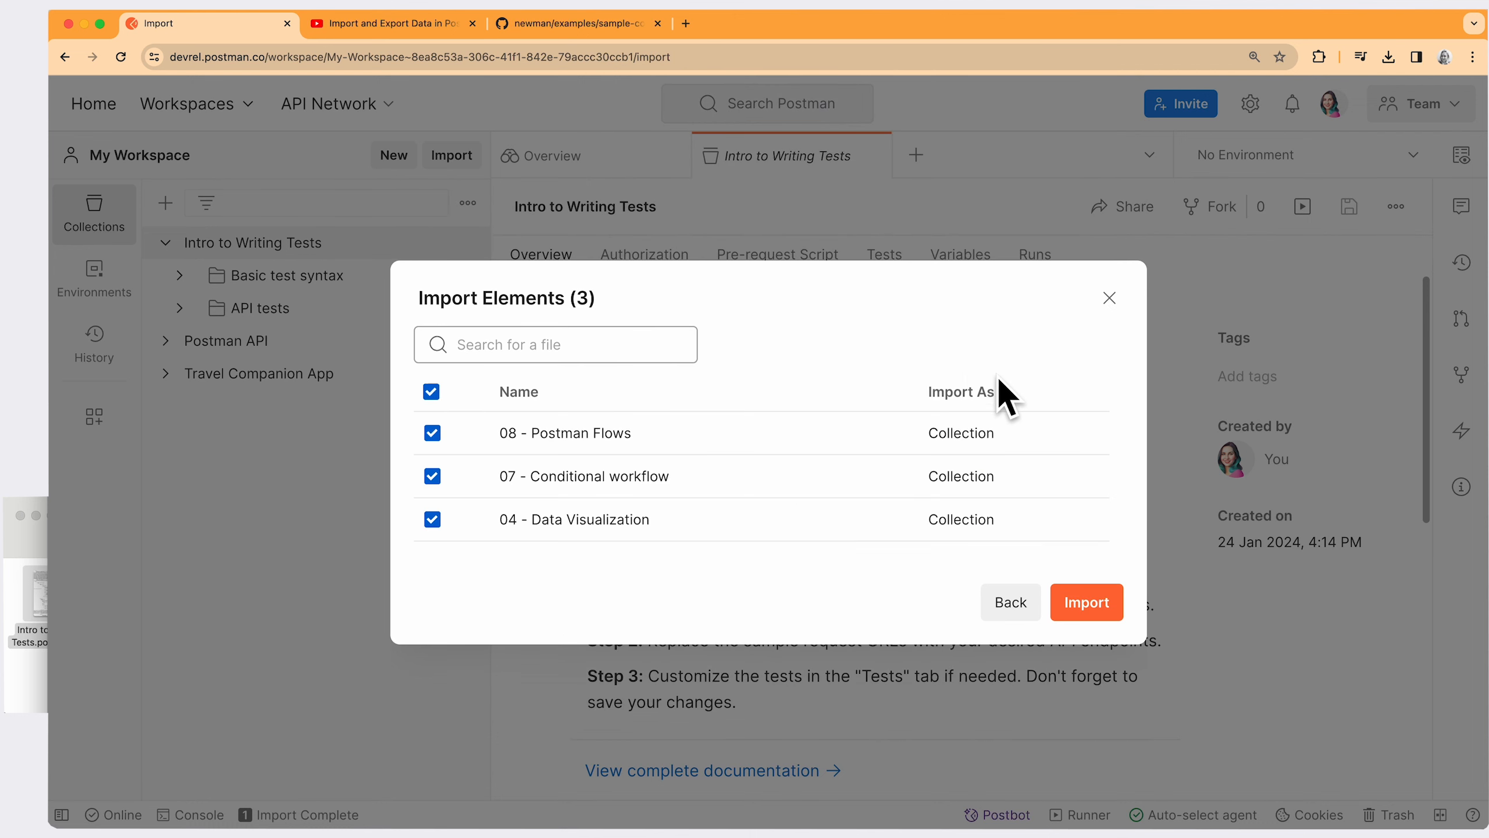
{"action": "mouse_move", "coordinate": [1027, 502]}
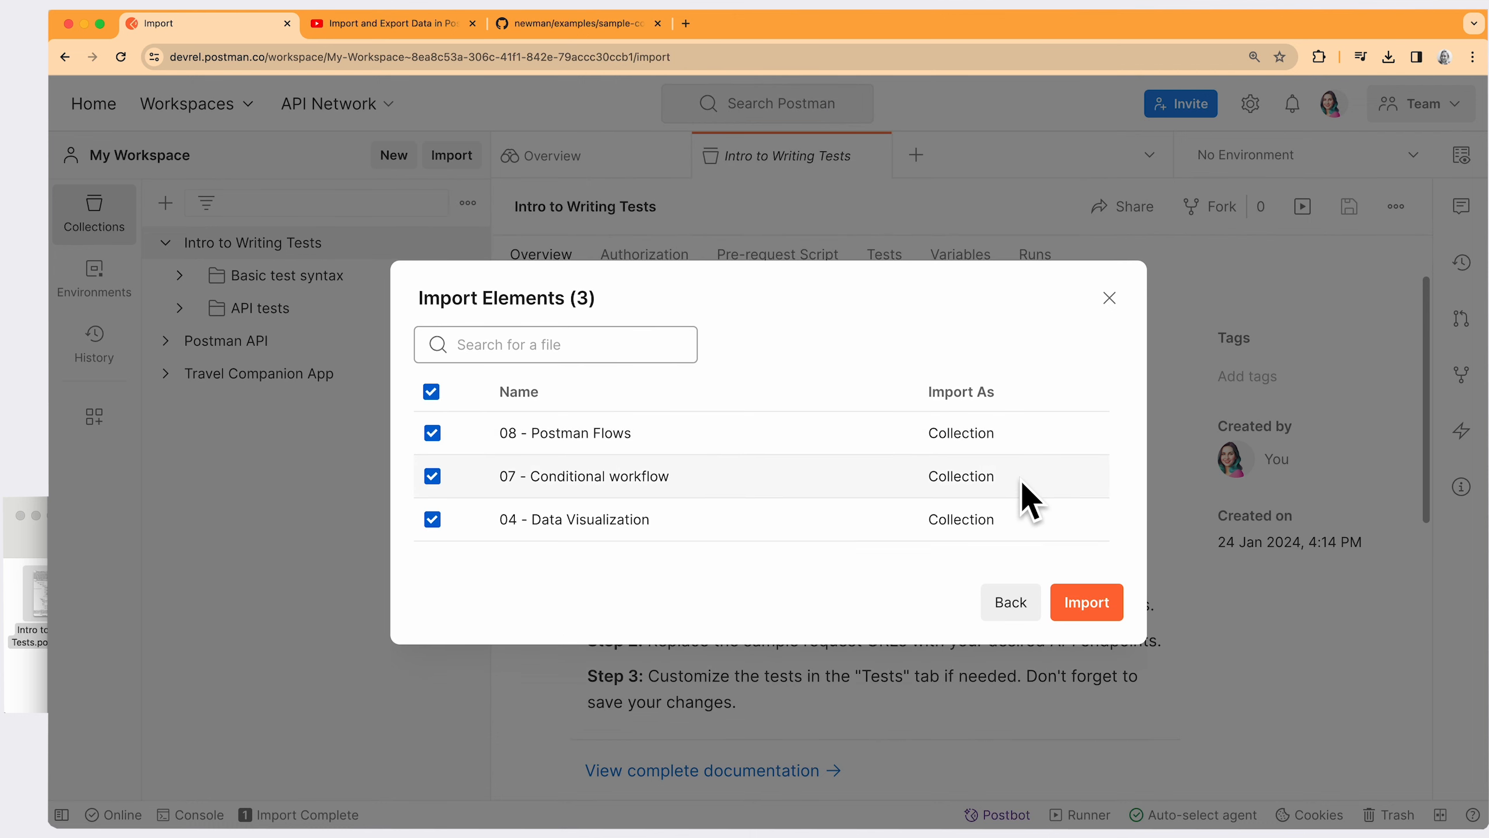
{"action": "mouse_move", "coordinate": [1015, 571]}
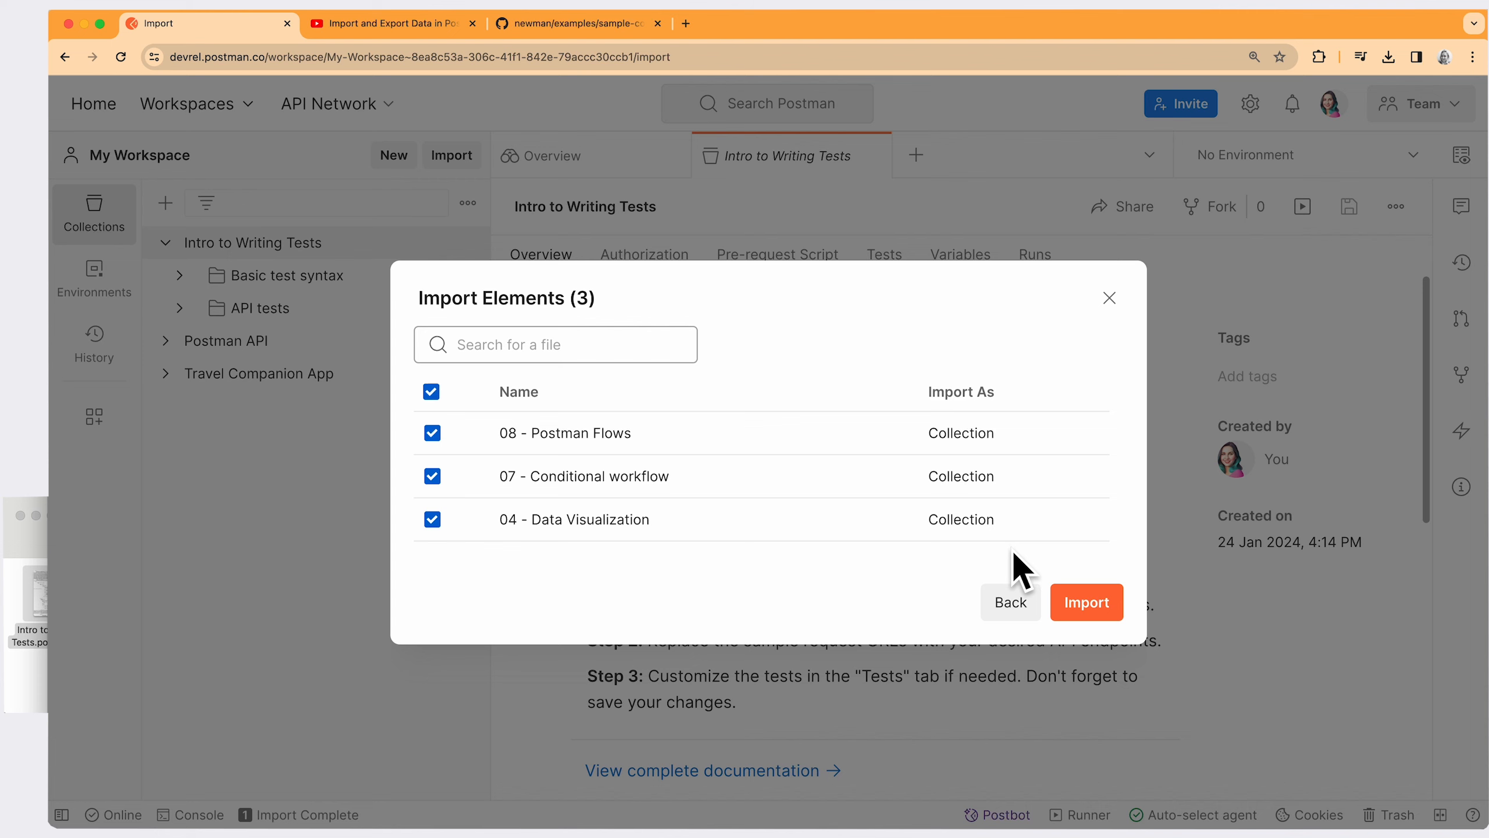
{"action": "mouse_move", "coordinate": [1051, 583]}
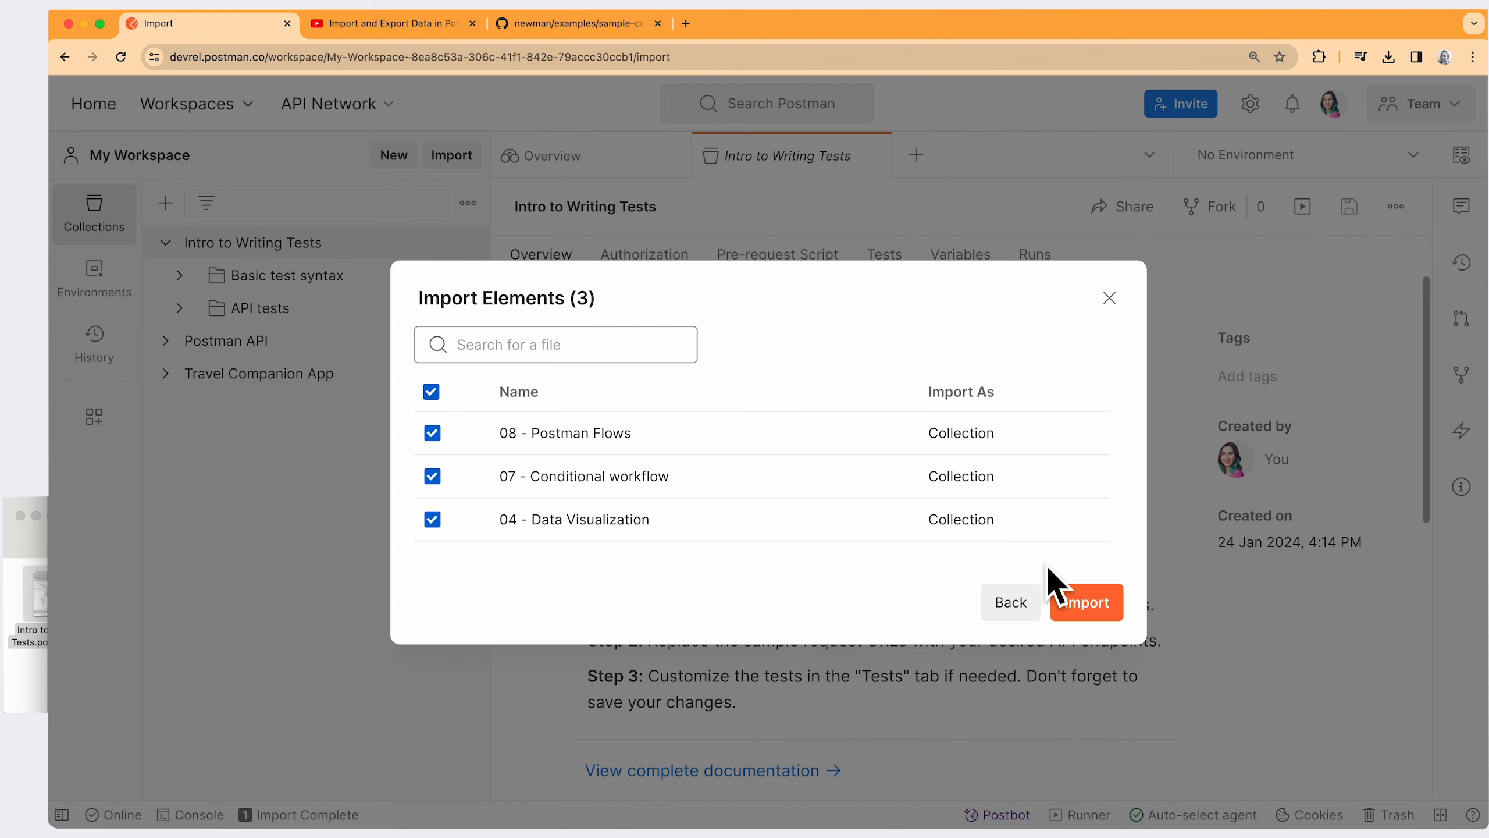
{"action": "left_click", "coordinate": [1087, 603]}
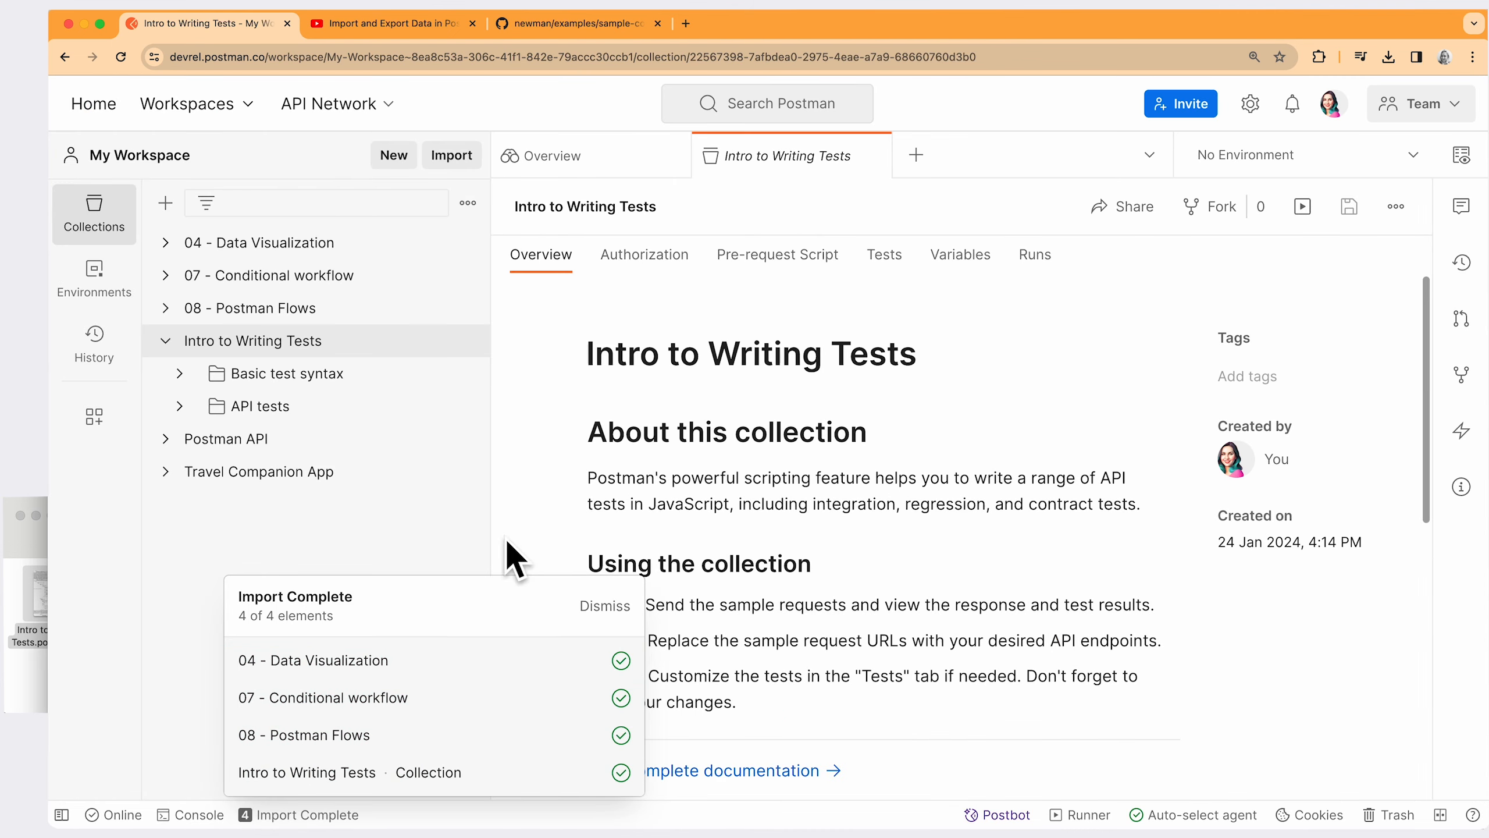
{"action": "mouse_move", "coordinate": [476, 819]}
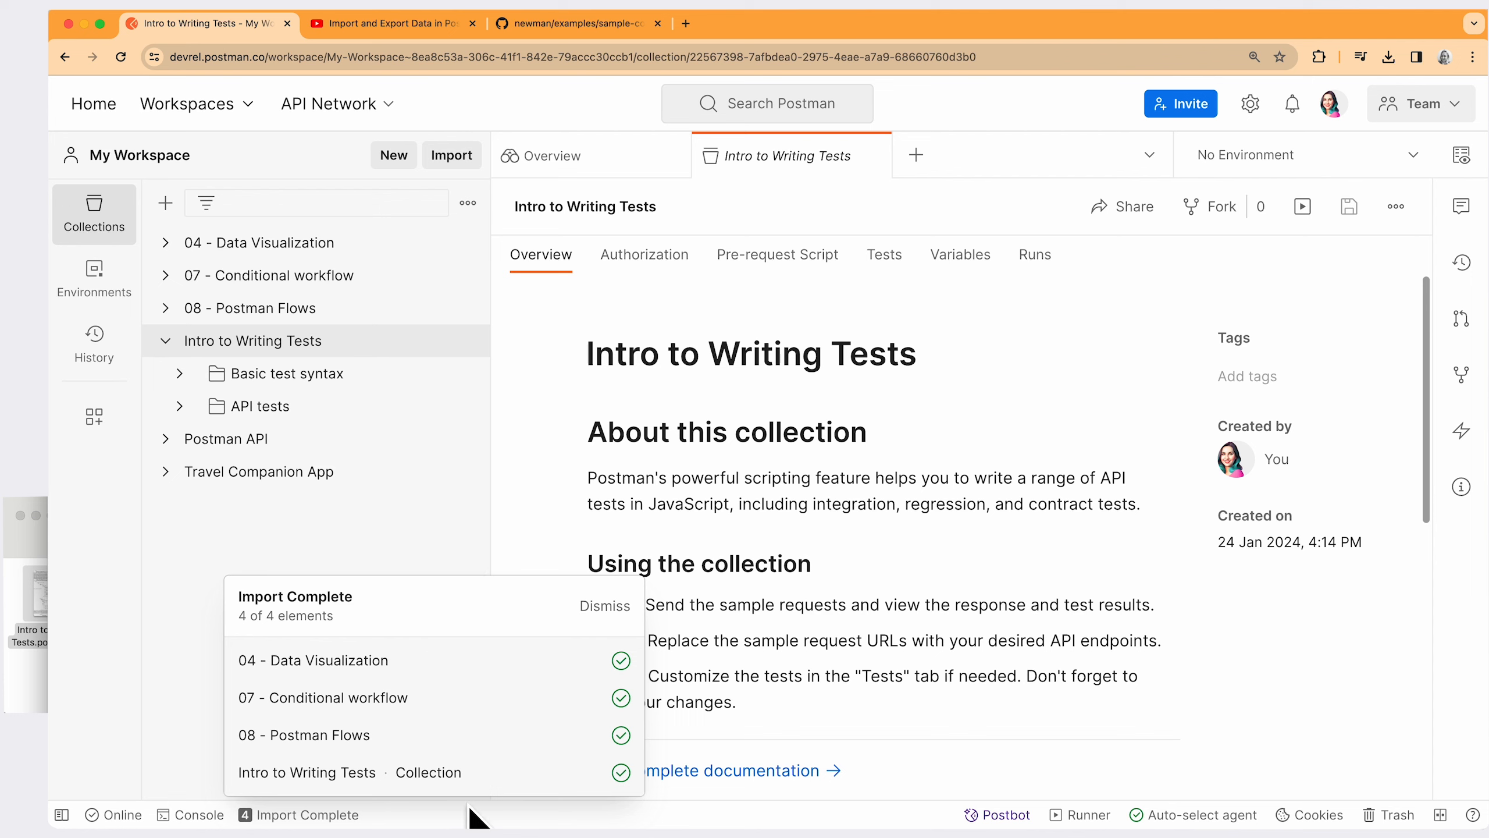
Dismiss the Import Complete summary, leaving six collections in the sidebar.
{"action": "left_click", "coordinate": [605, 606]}
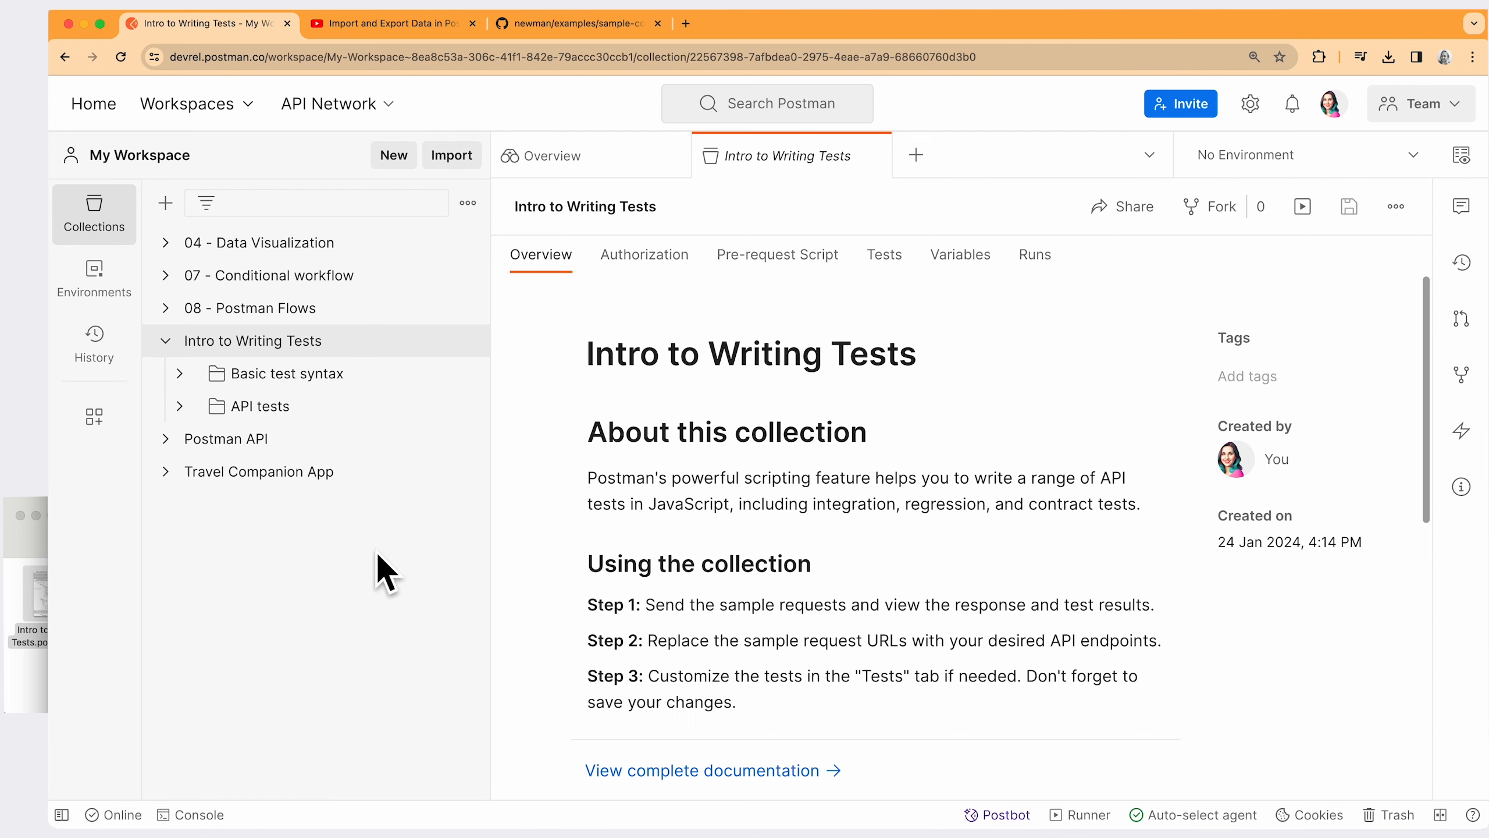
{"action": "mouse_move", "coordinate": [364, 299]}
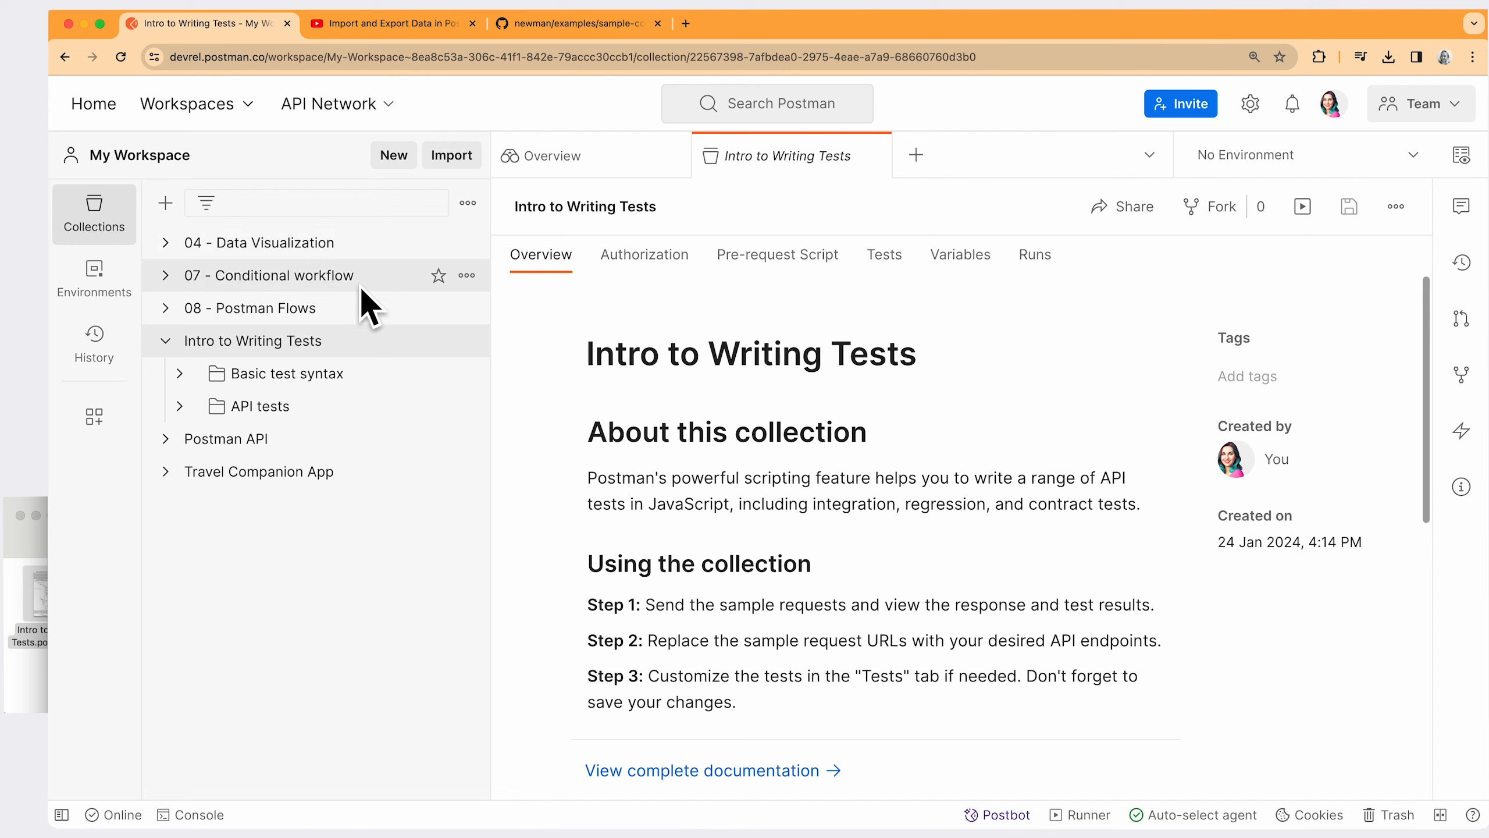